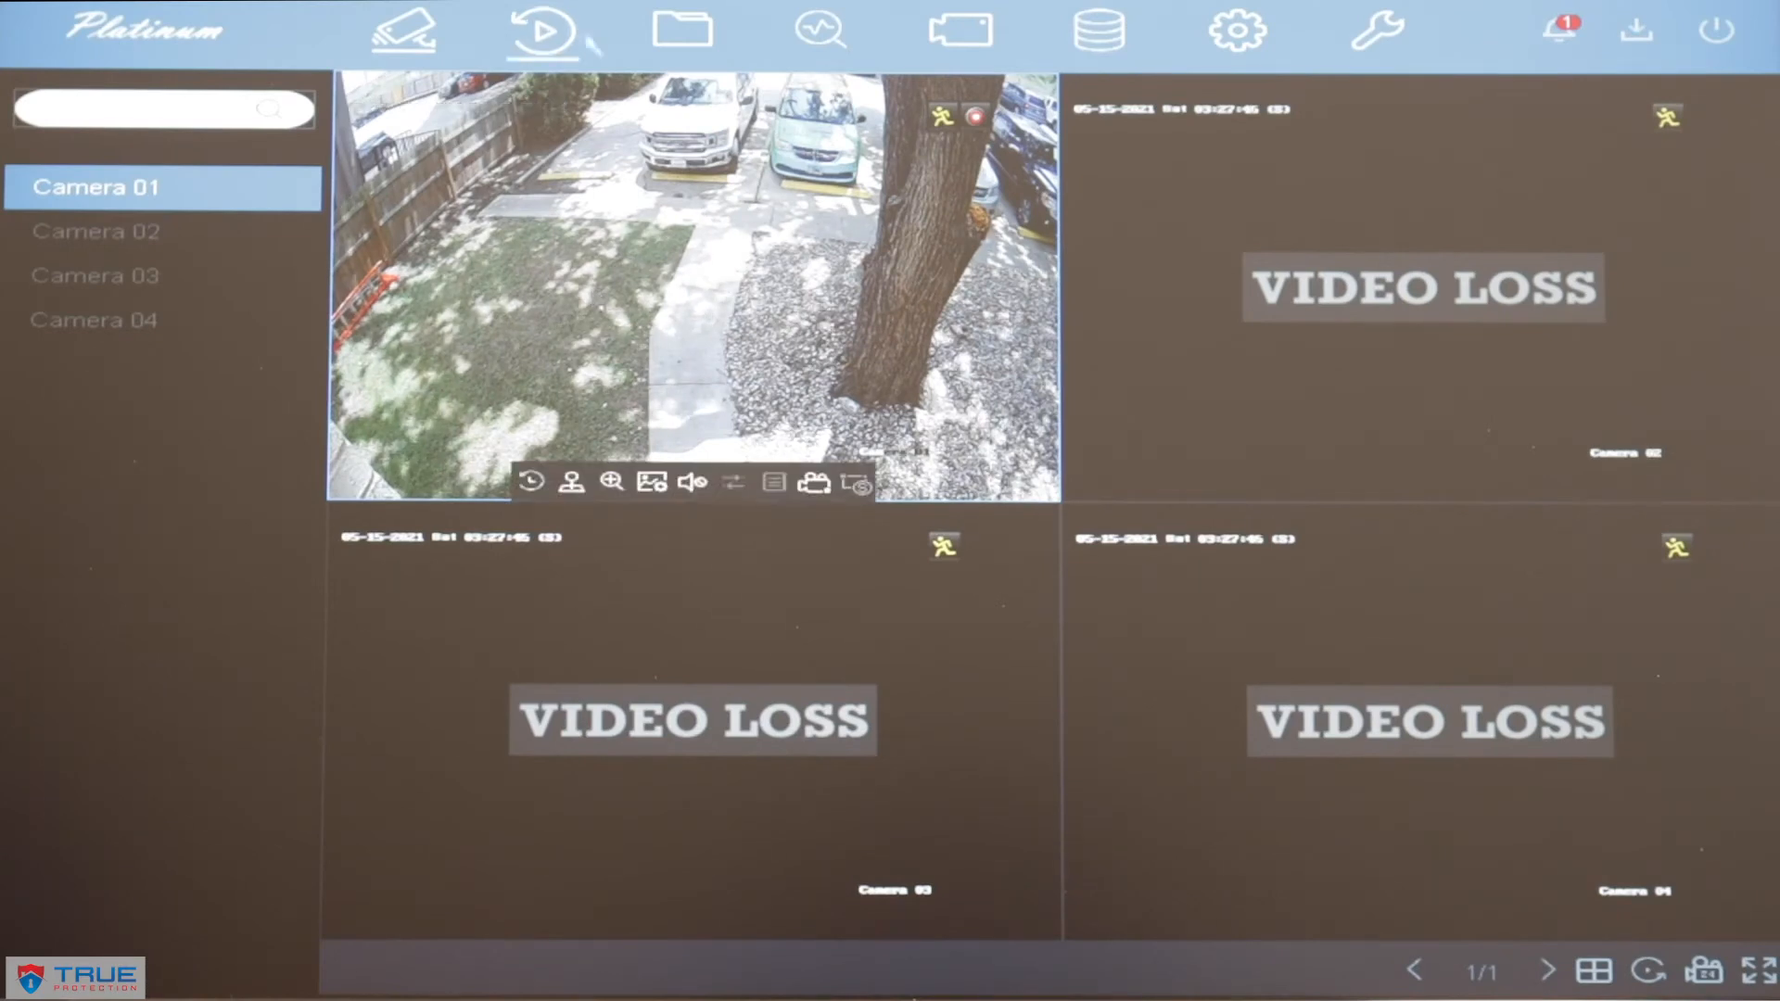
mouse_move(1236, 32)
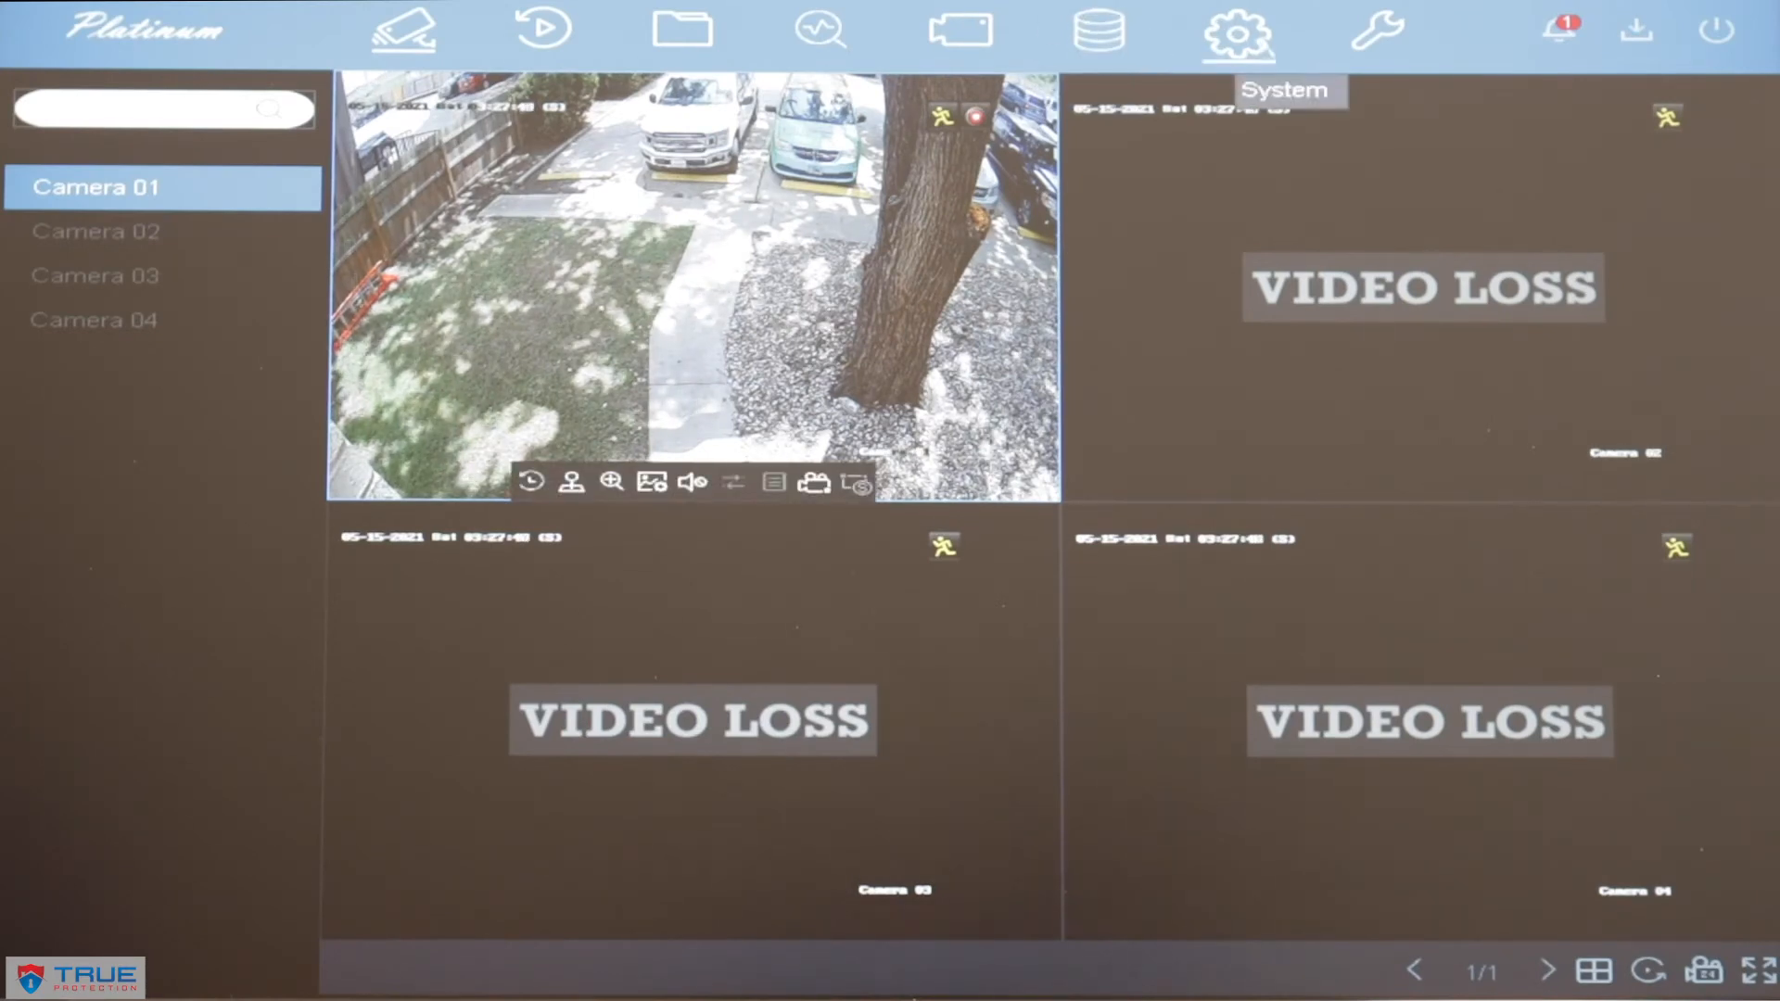
Step: Open the System settings from the gear icon, landing on the General page
left_click(1234, 30)
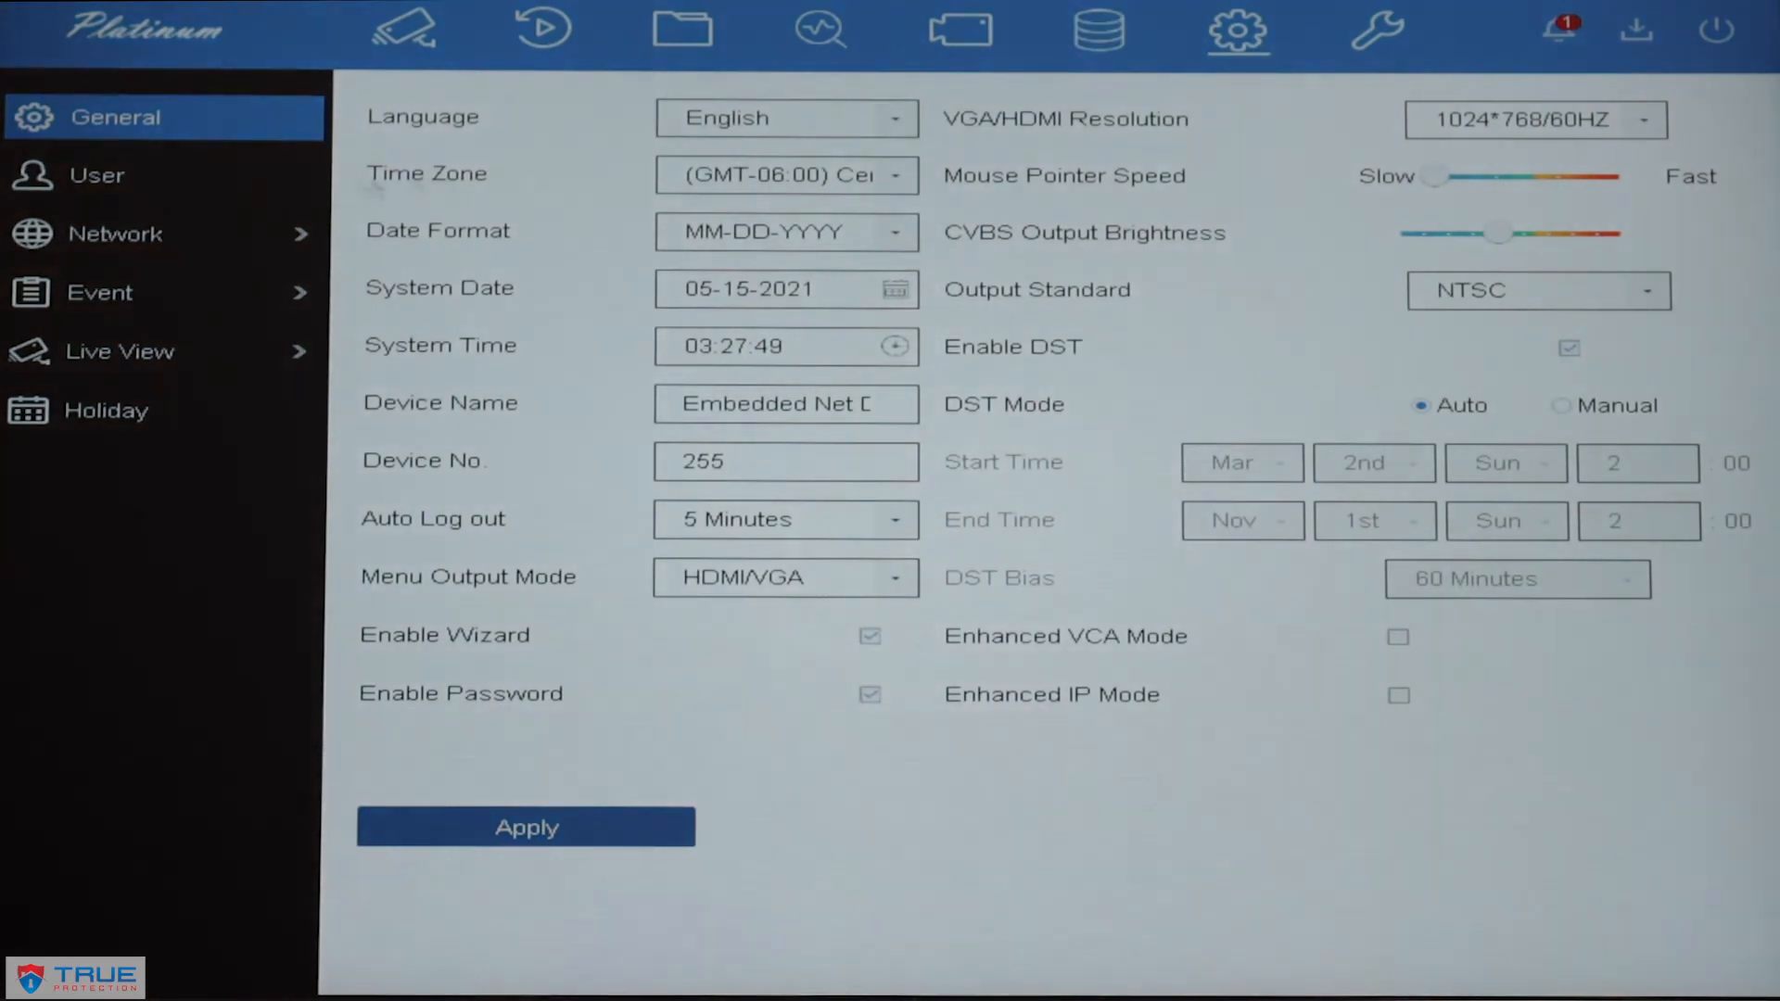
Step: On Network > TCP/IP, re-toggle Enable DHCP so it ends checked, and apply
left_click(117, 233)
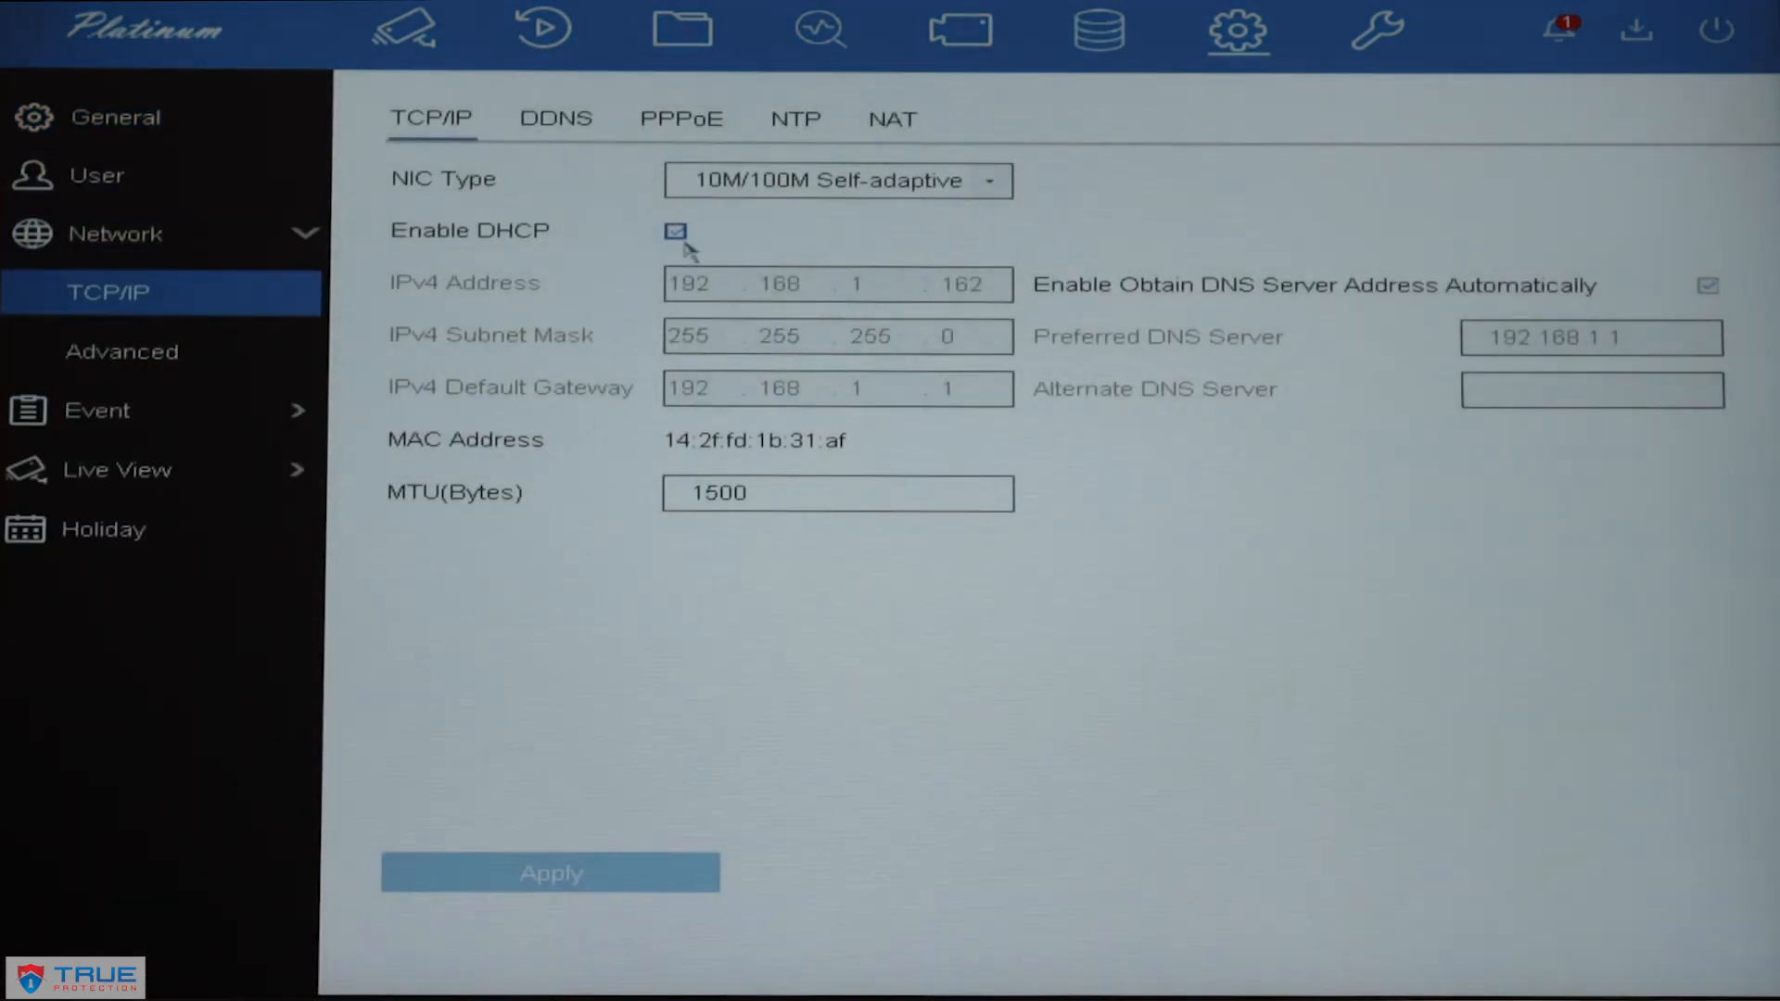
left_click(676, 231)
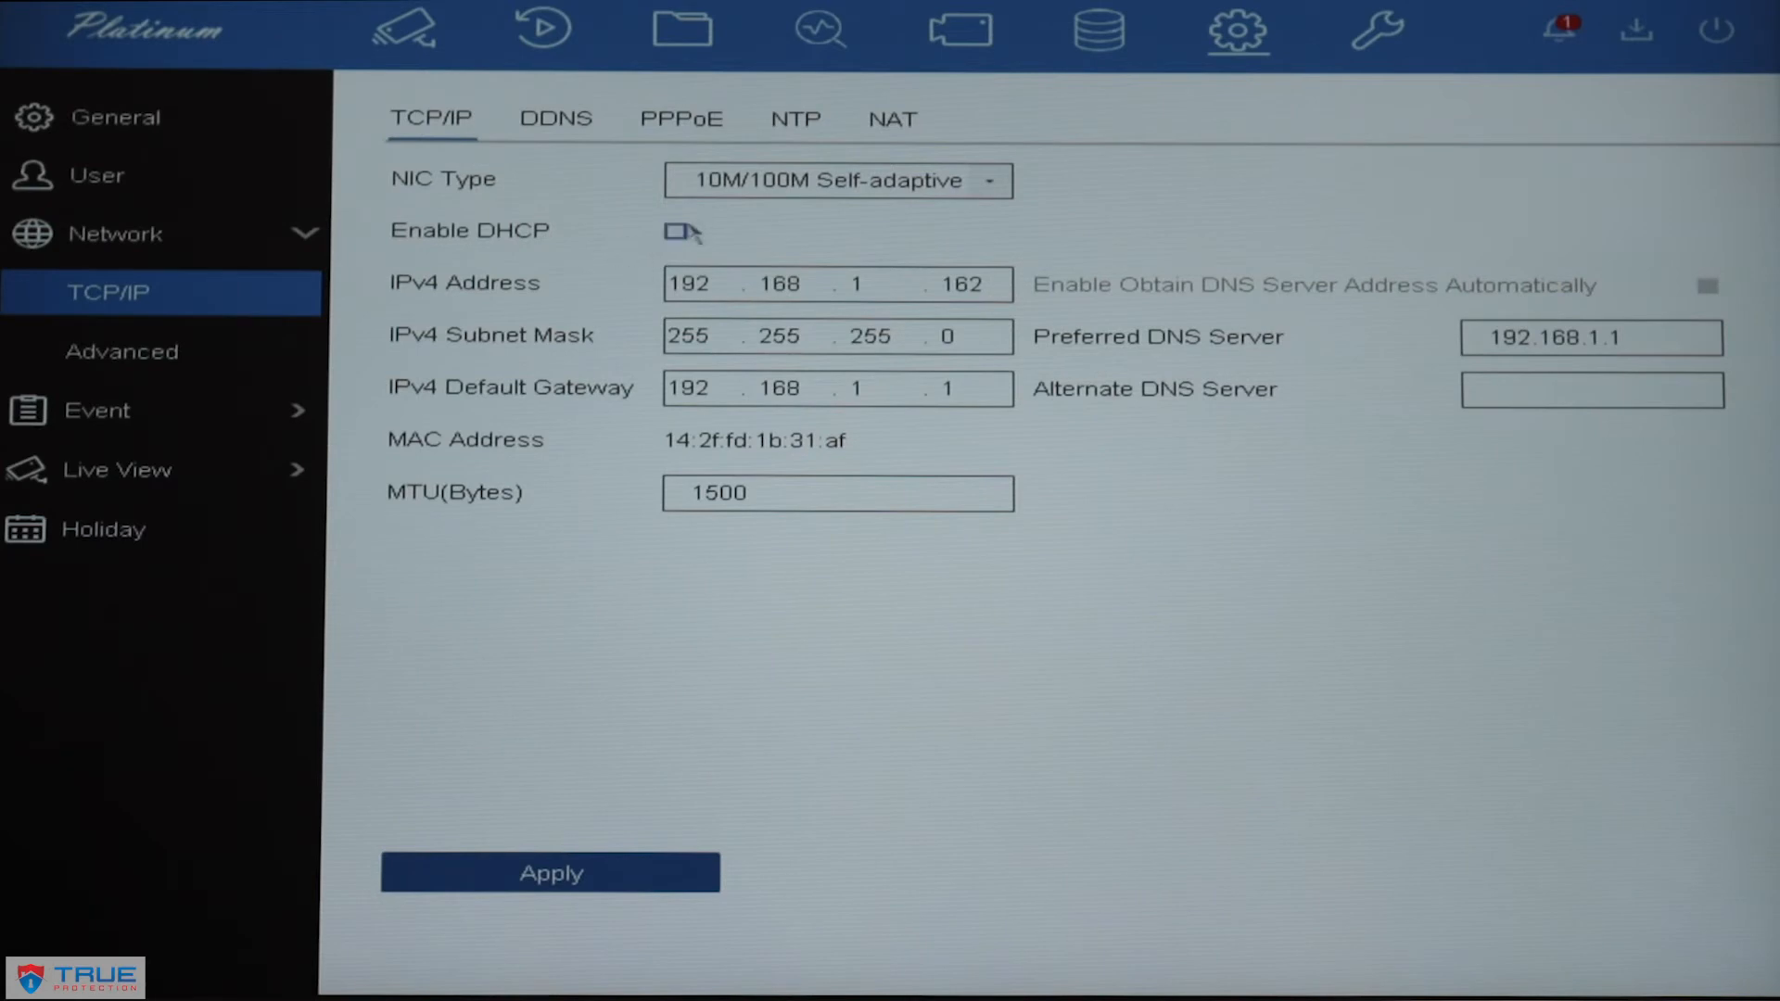
left_click(678, 231)
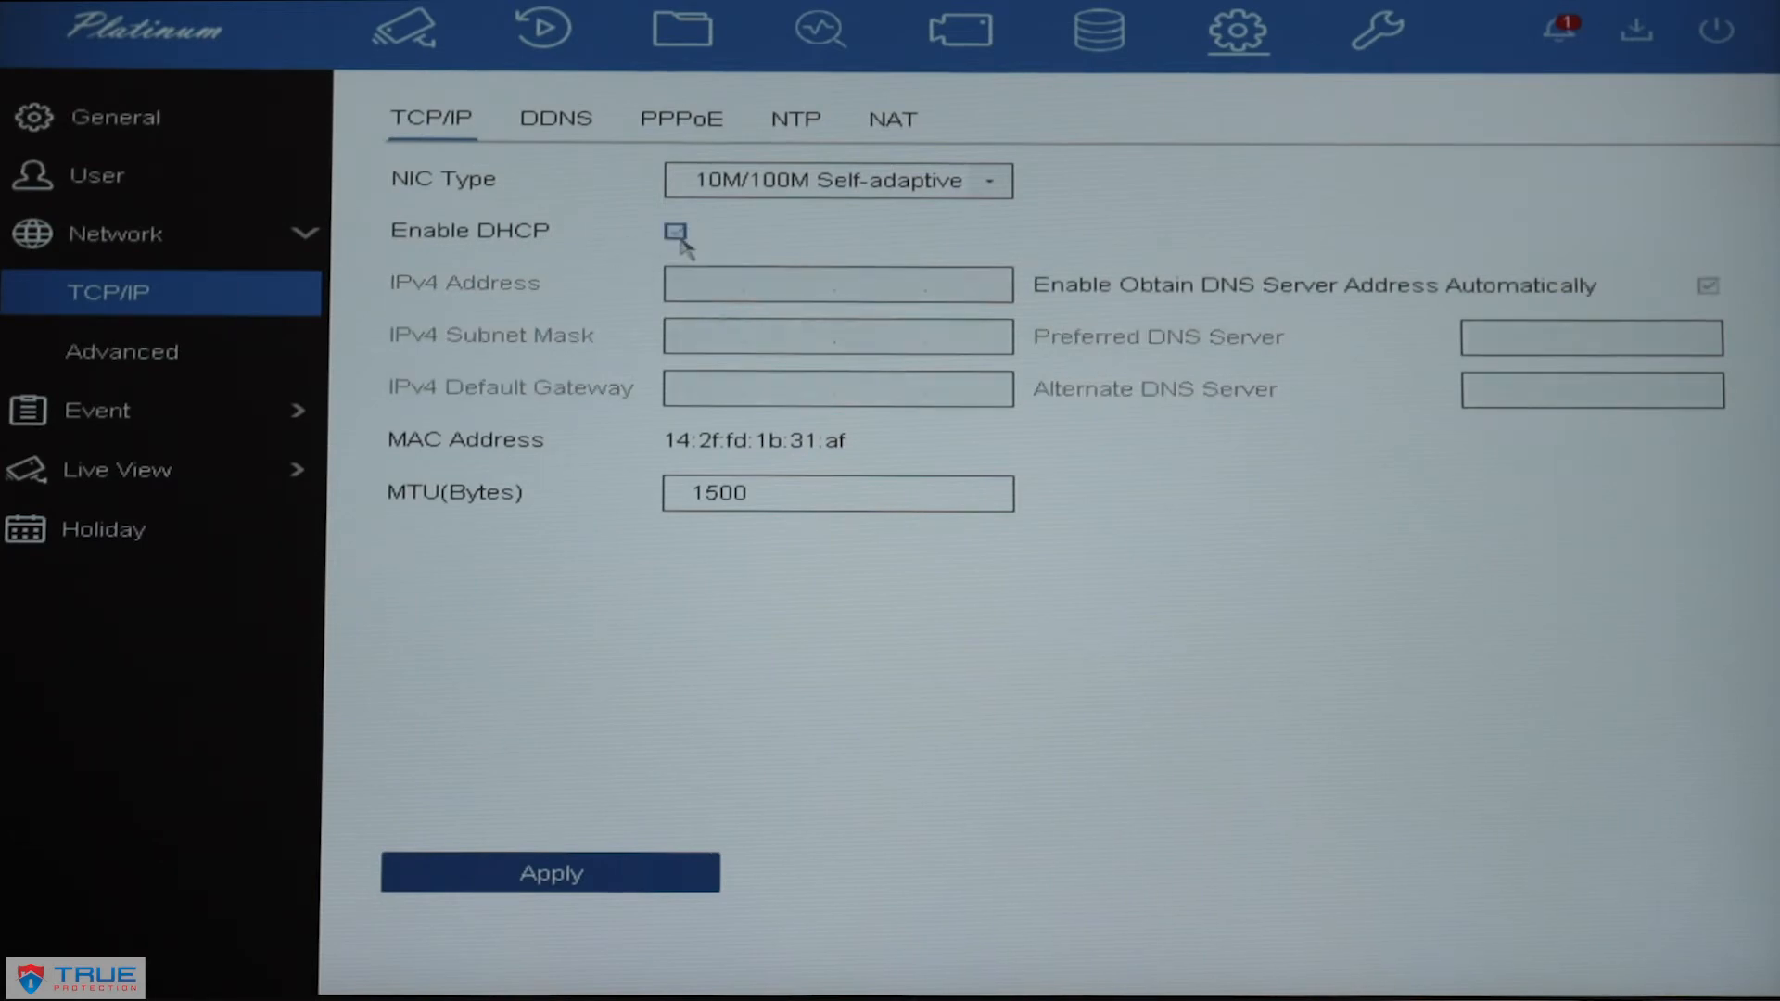
left_click(676, 232)
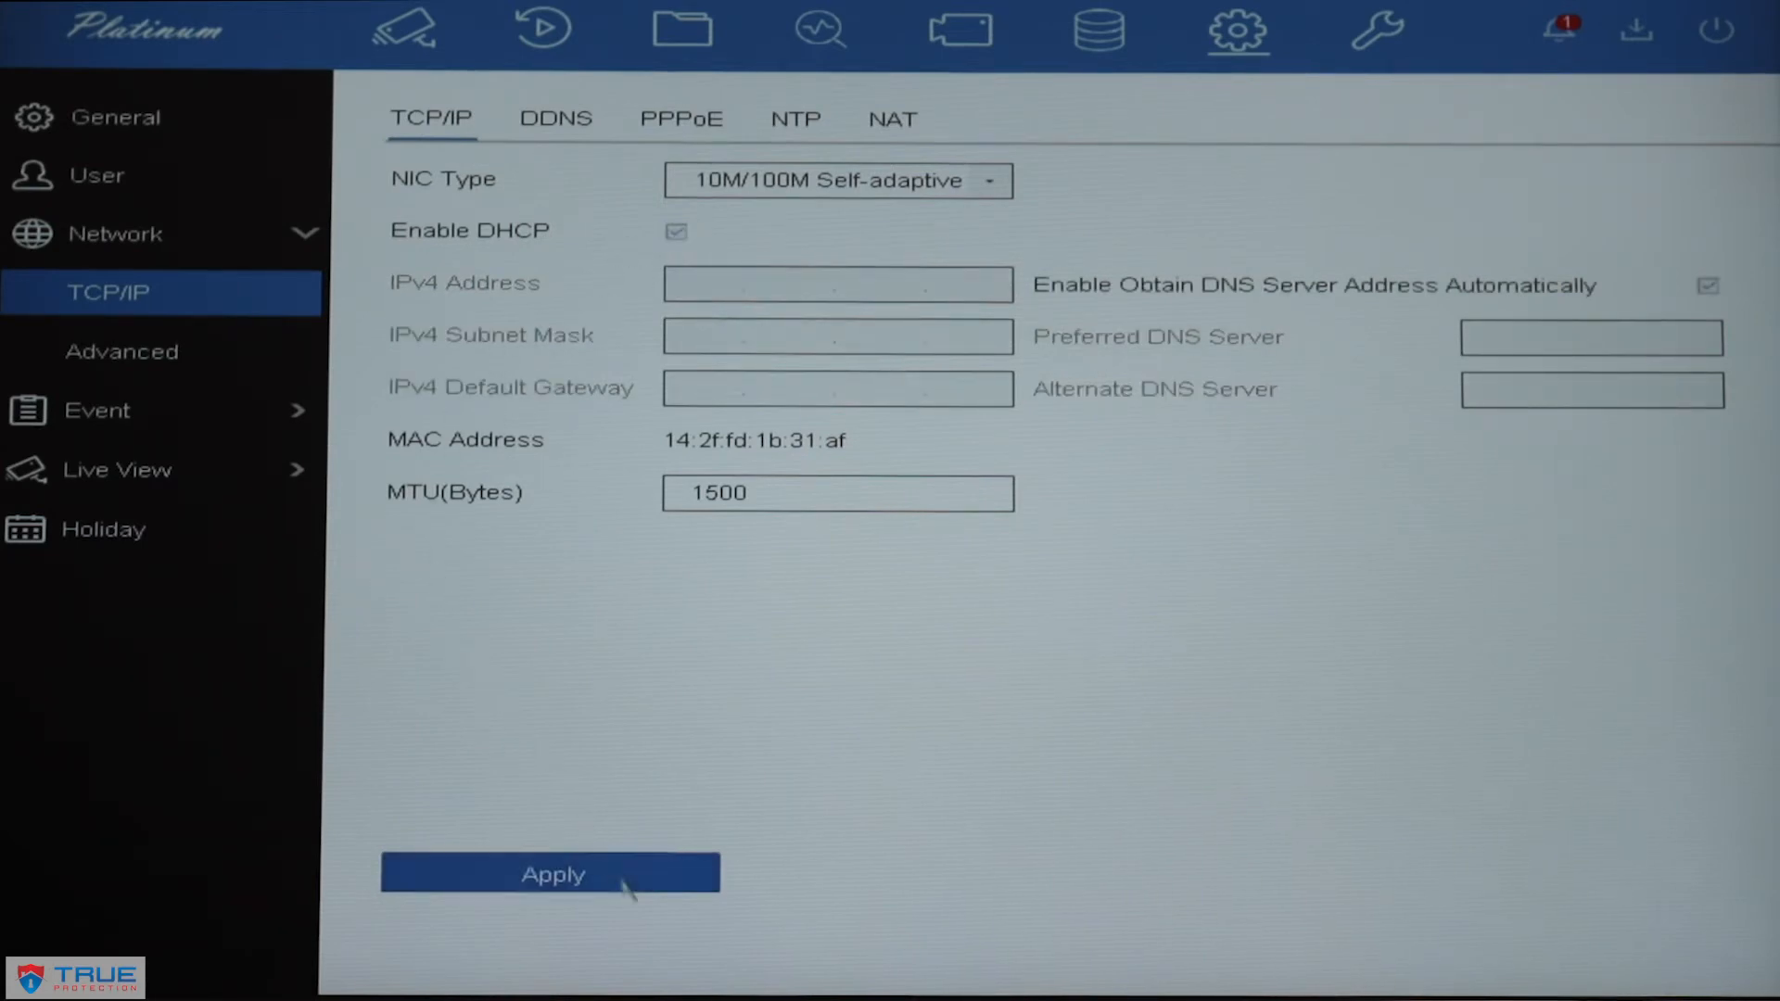
left_click(551, 873)
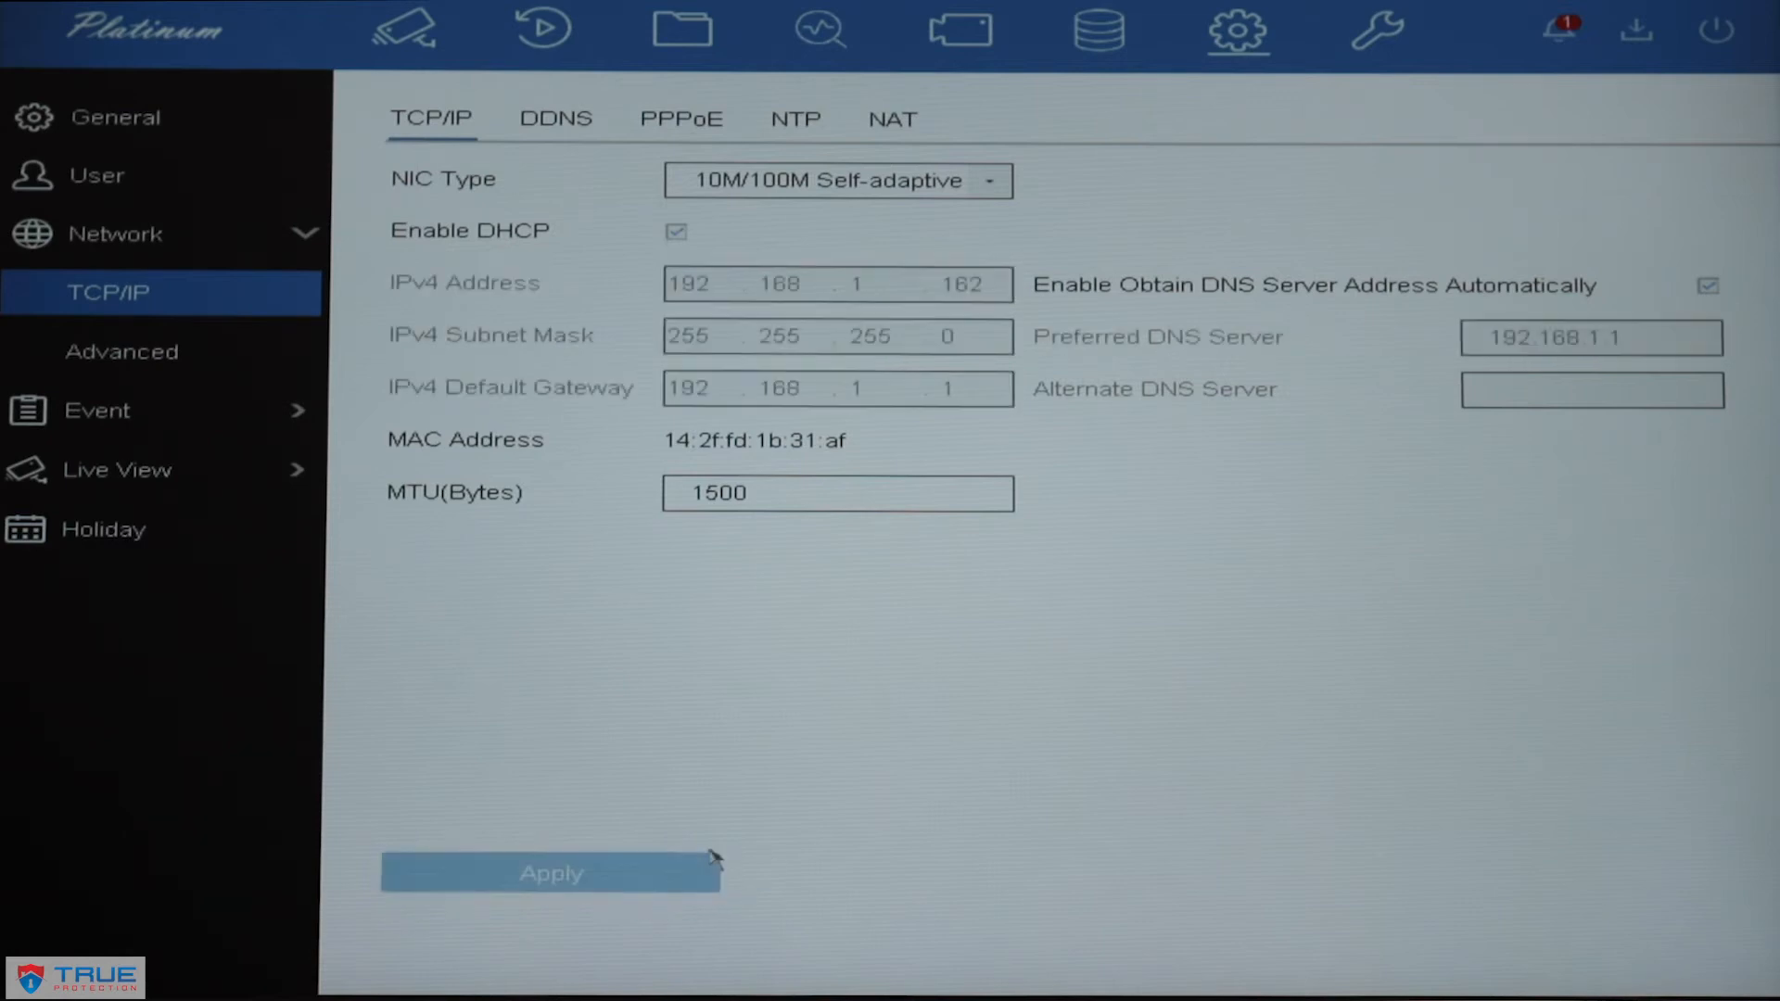
mouse_move(993, 295)
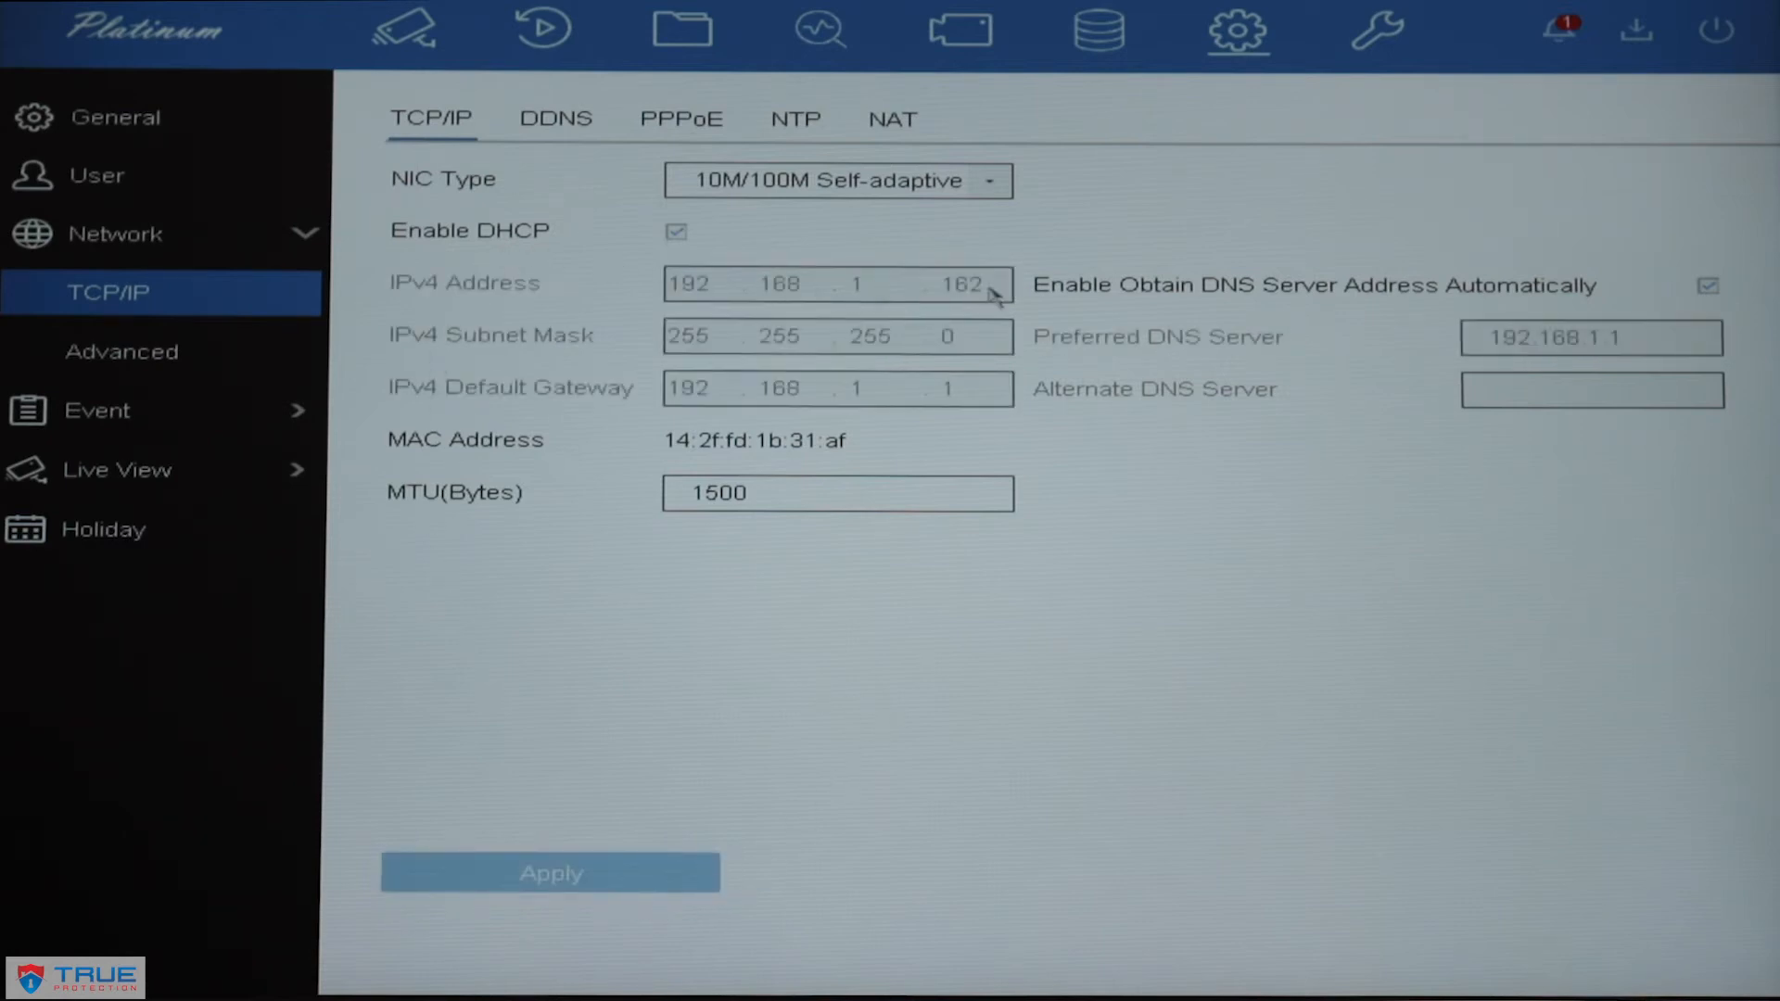
mouse_move(1149, 464)
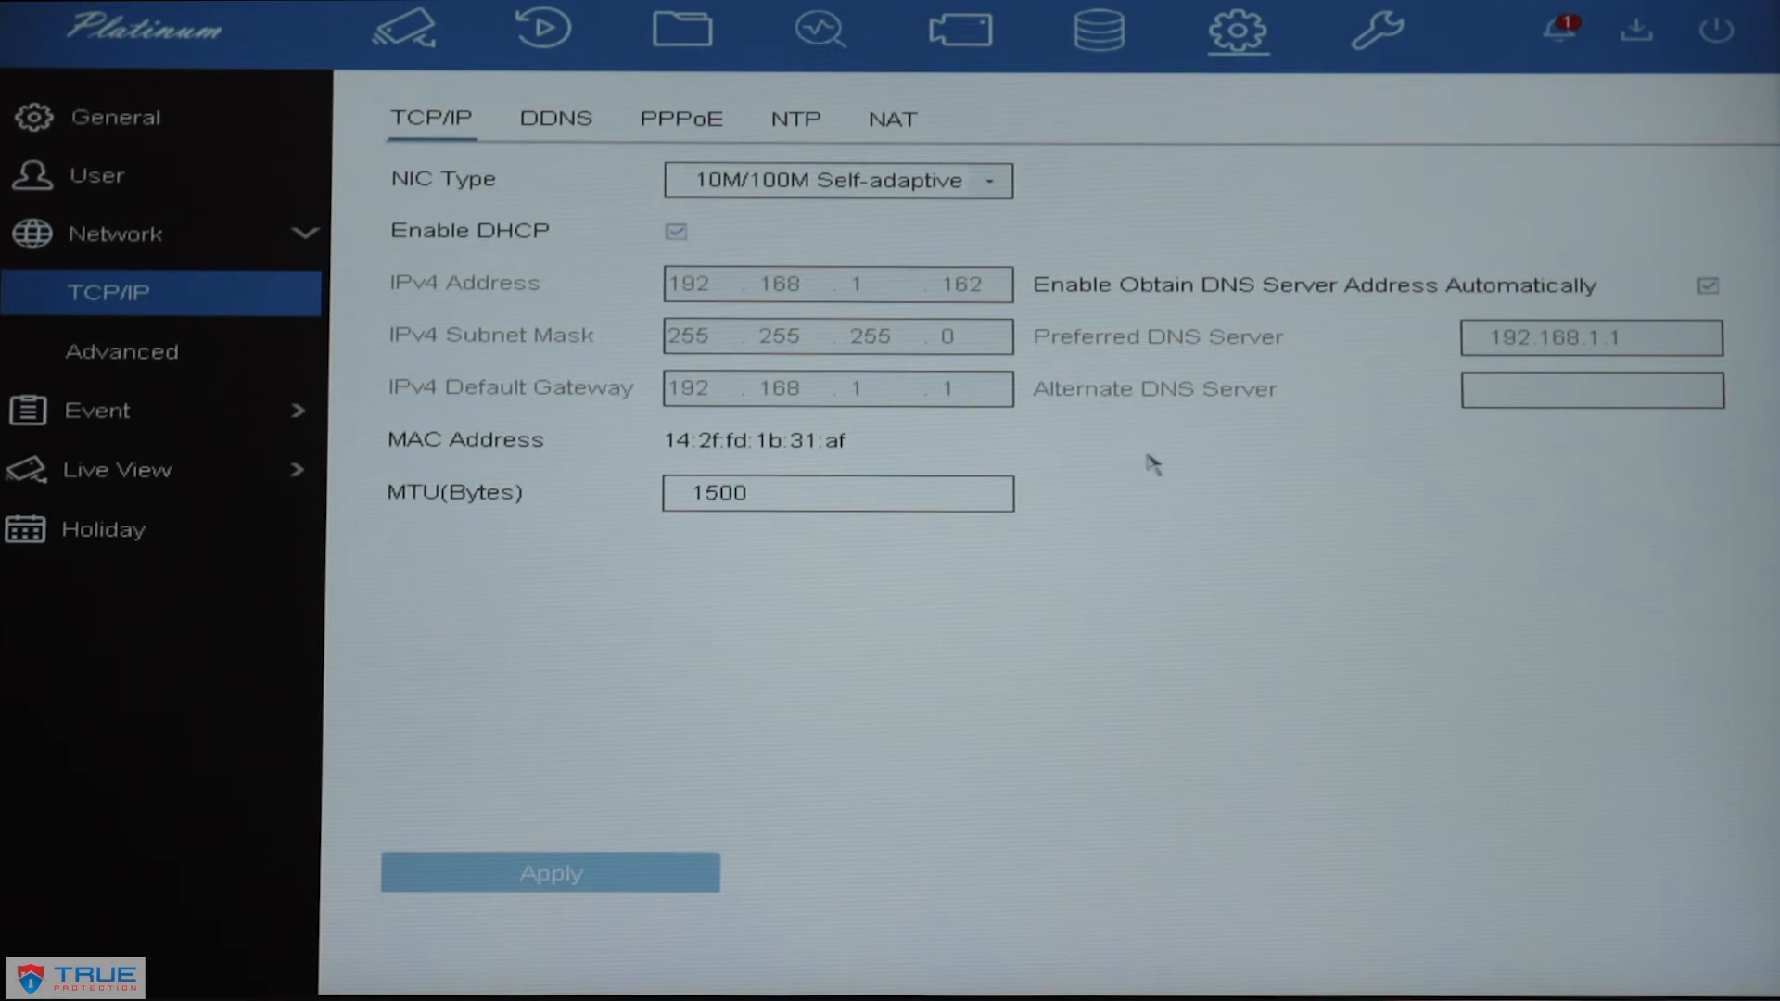
mouse_move(1013, 474)
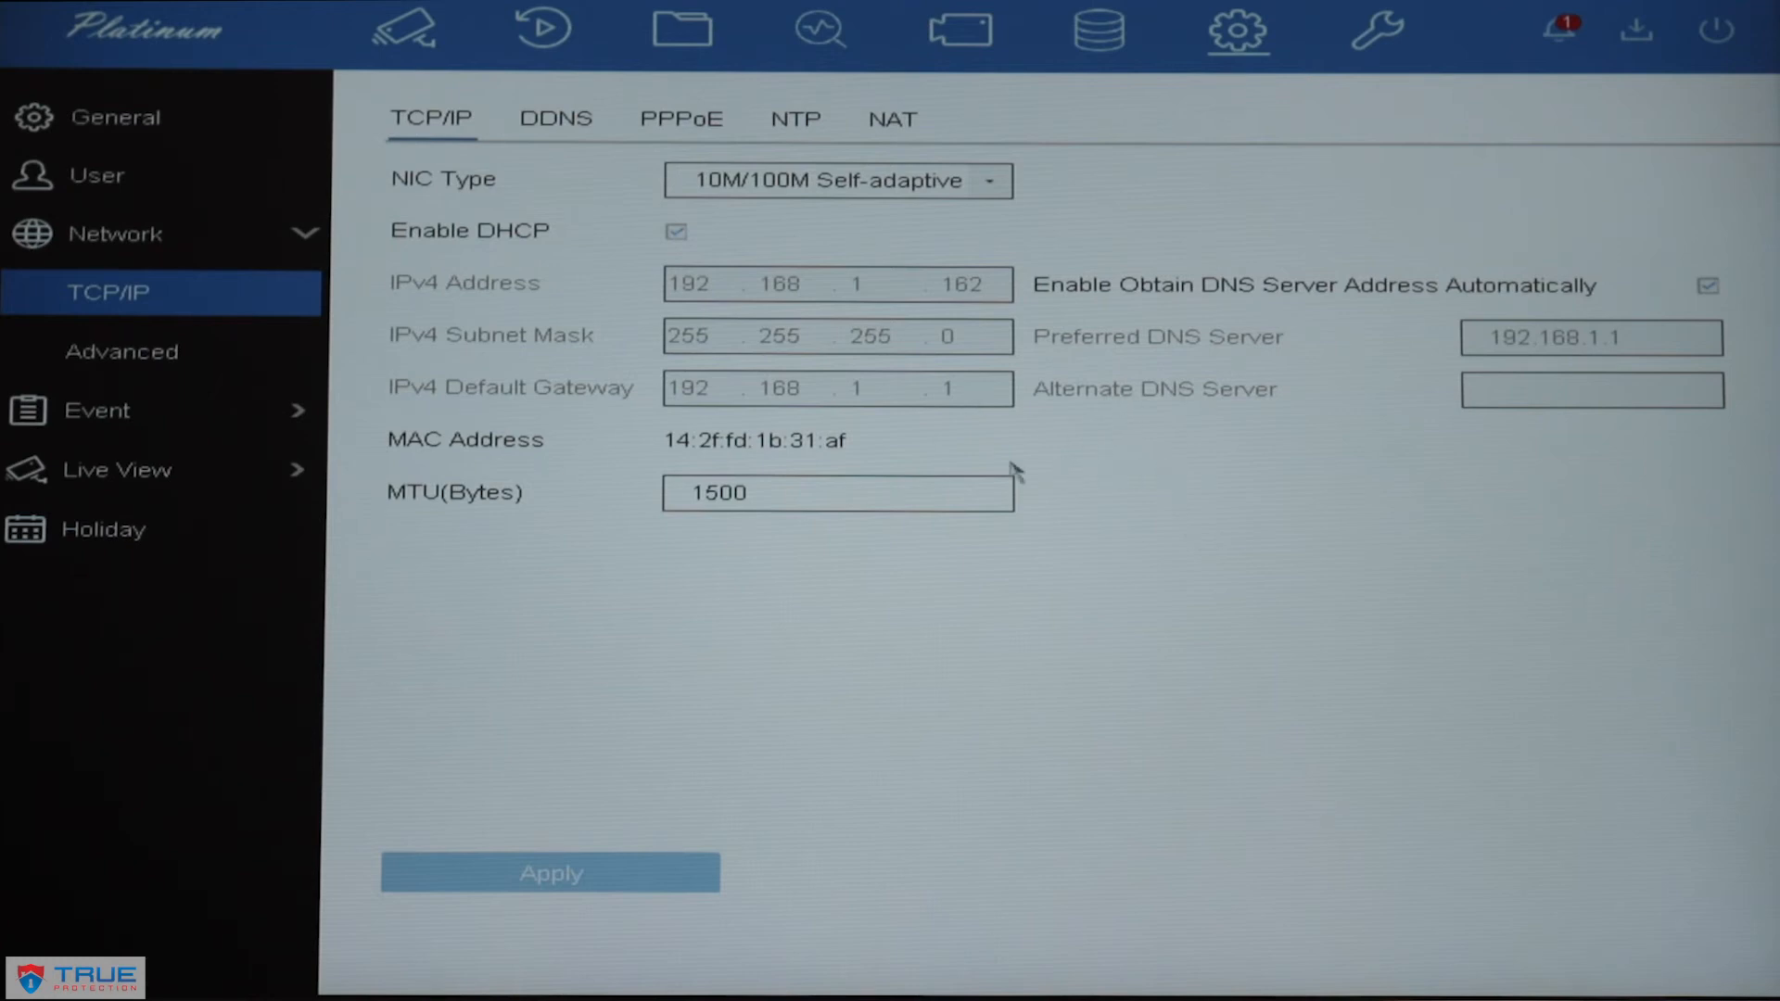
mouse_move(545, 489)
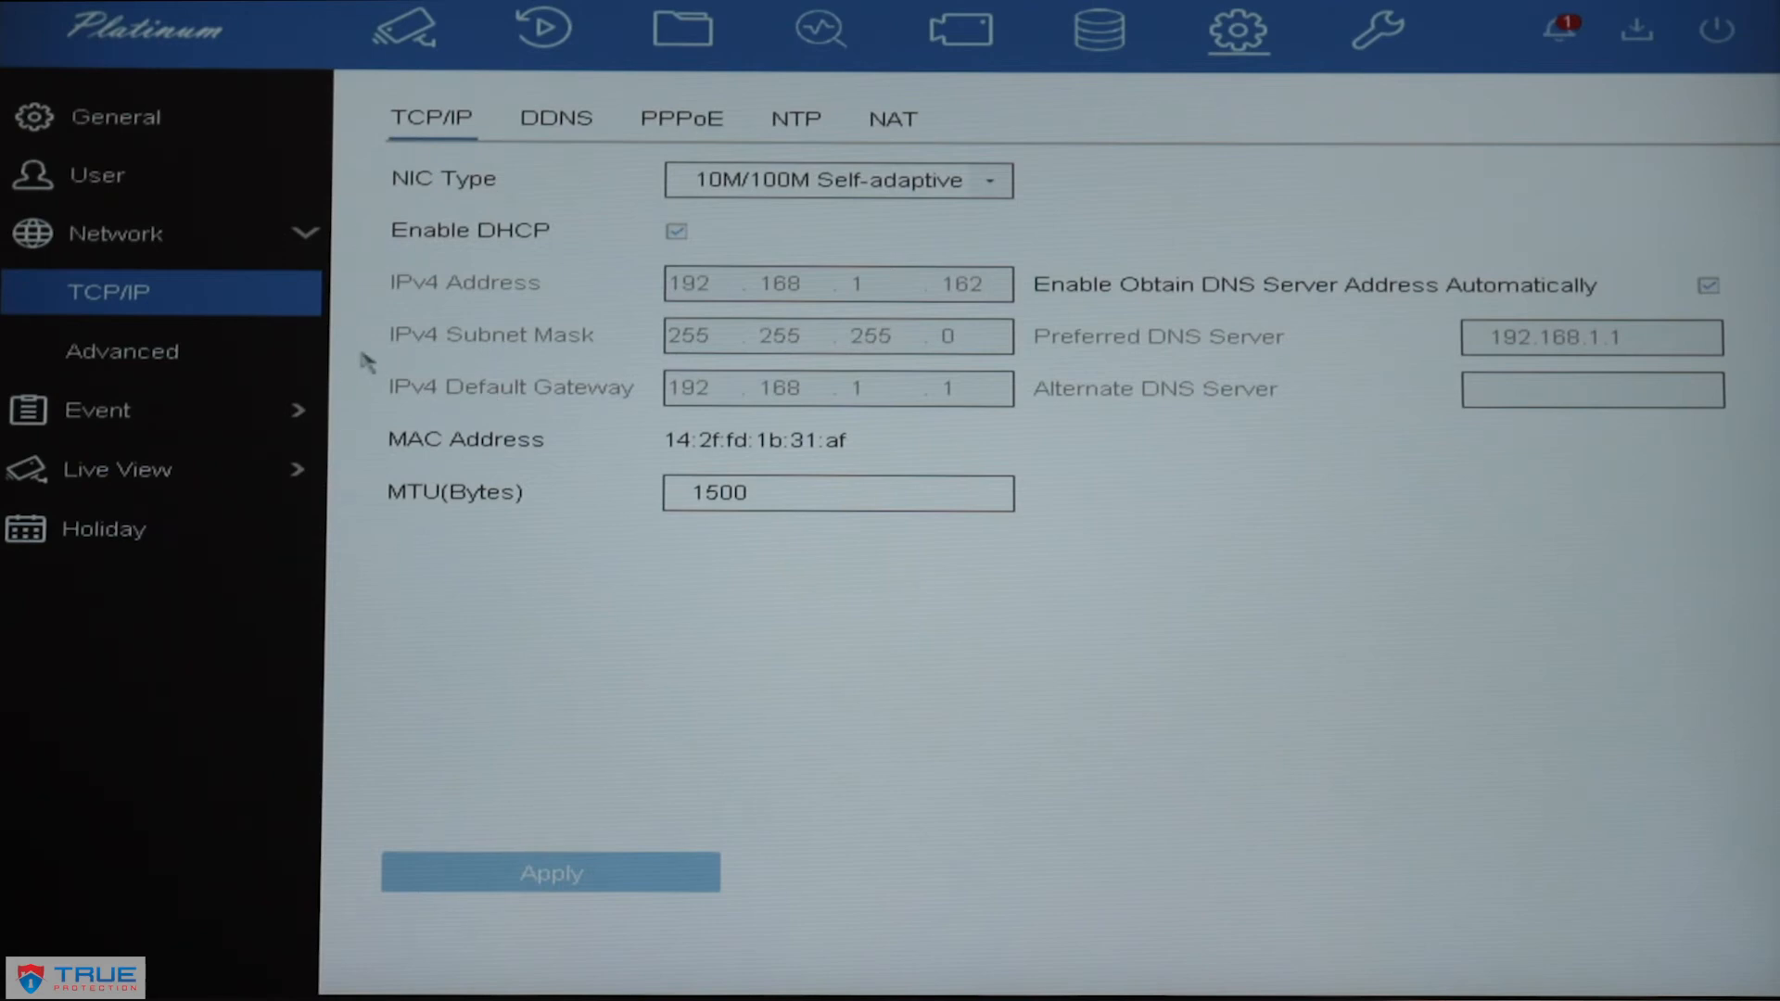
mouse_move(159, 350)
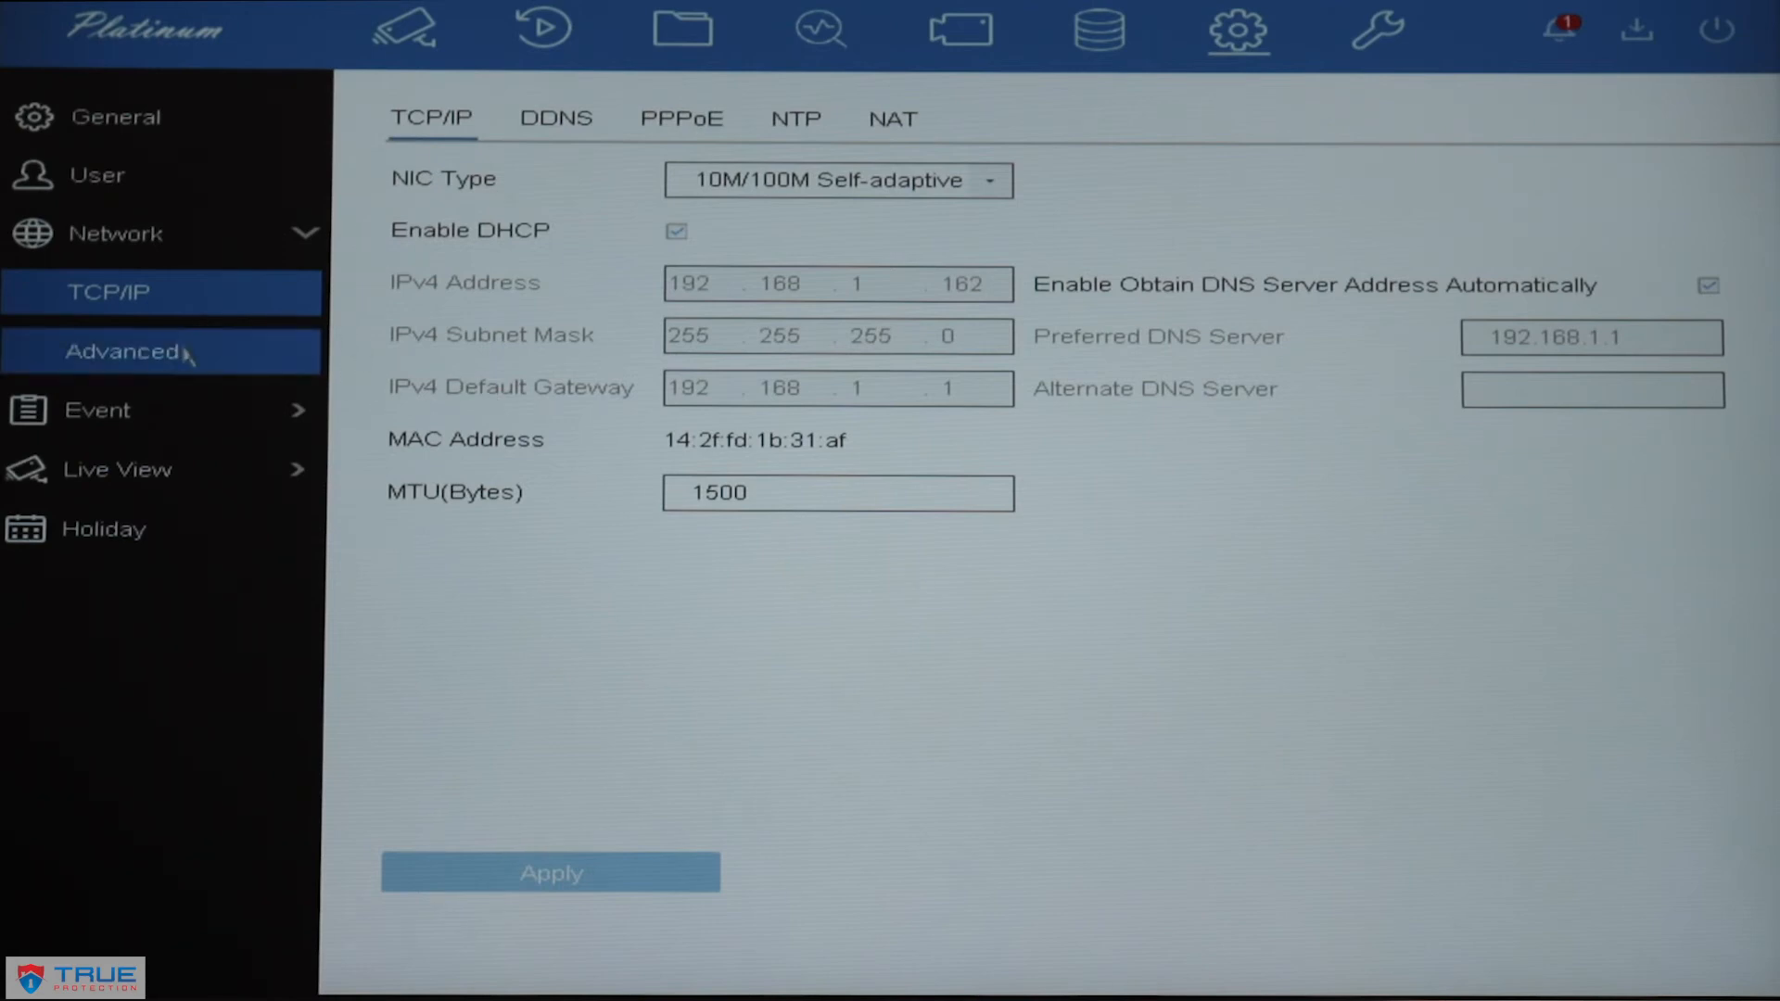
Step: Open Network > Advanced > Platform Access and uncheck PT Cloud Enable
left_click(122, 350)
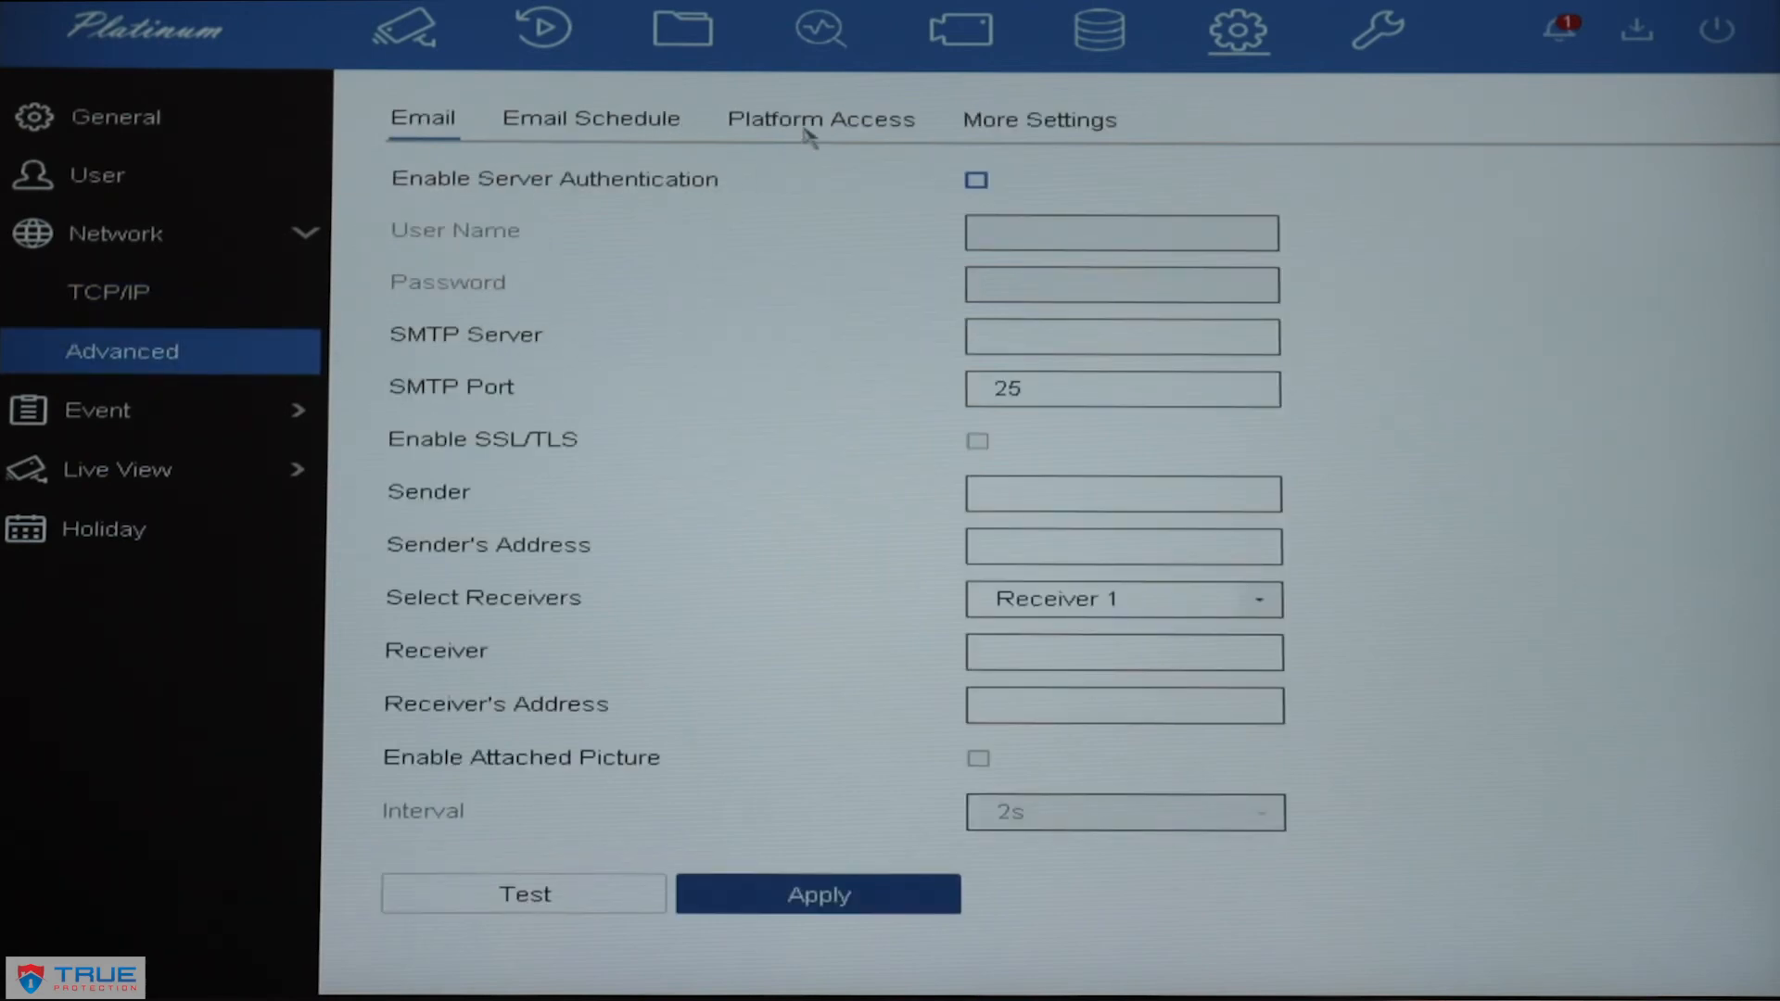
left_click(819, 118)
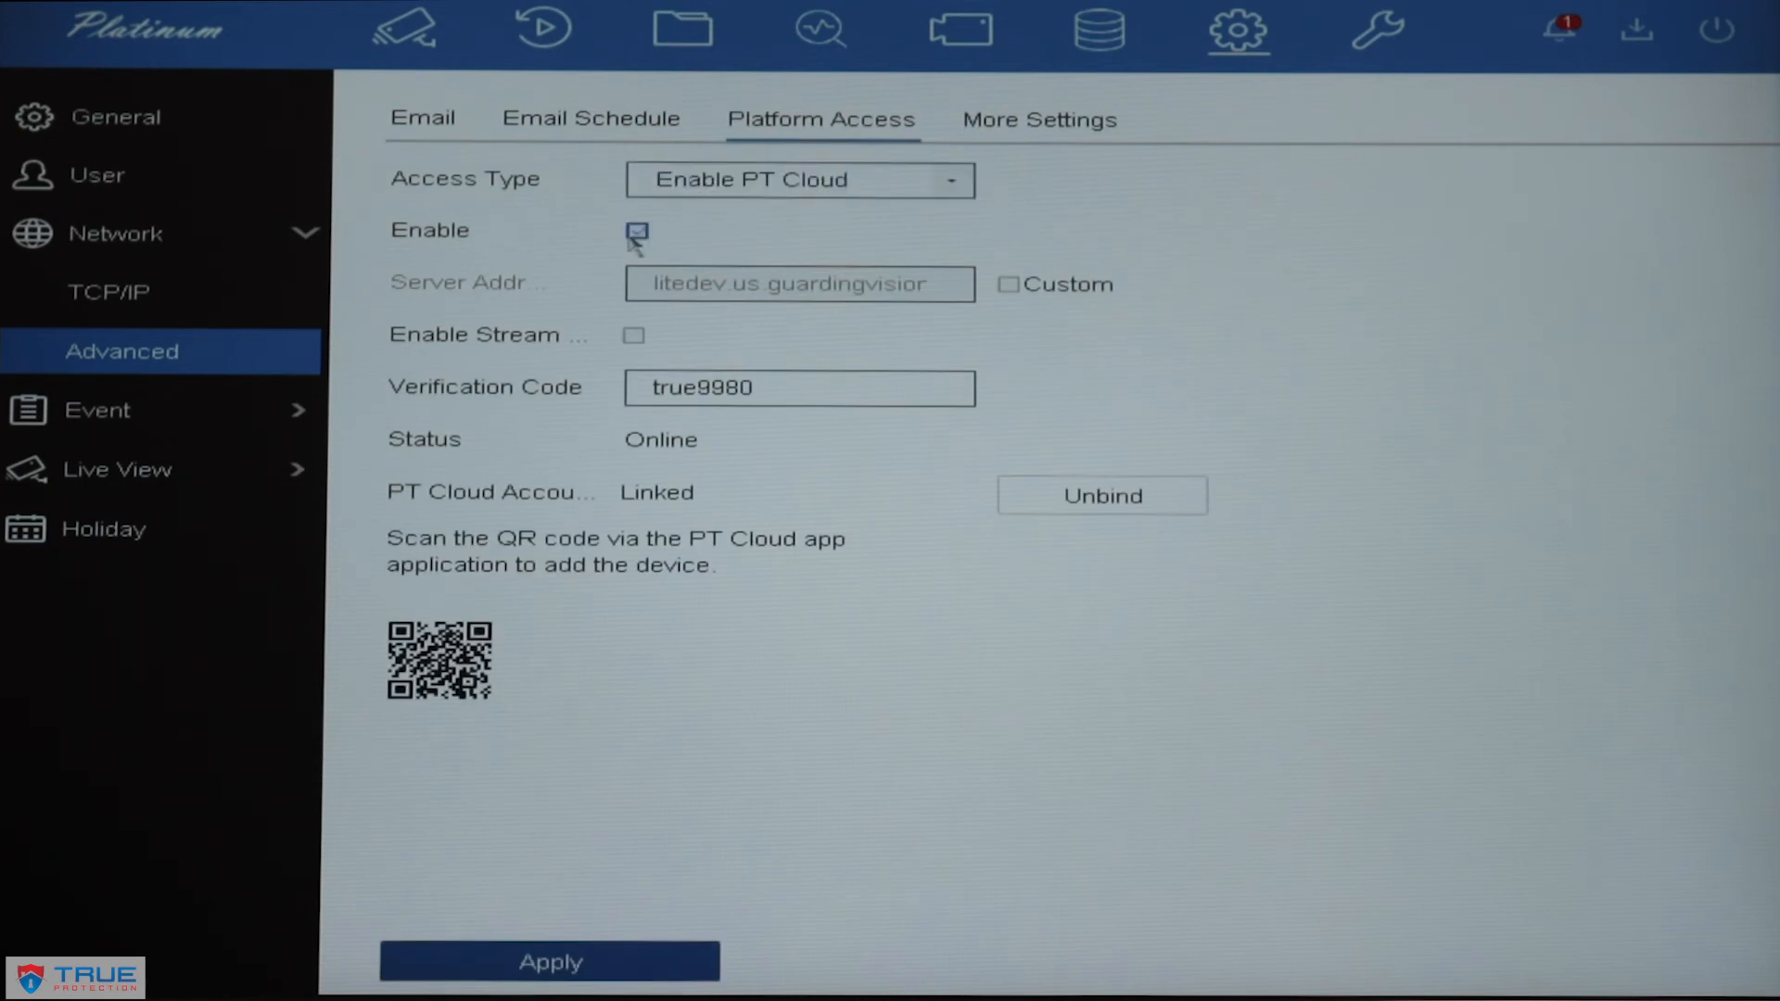
left_click(637, 231)
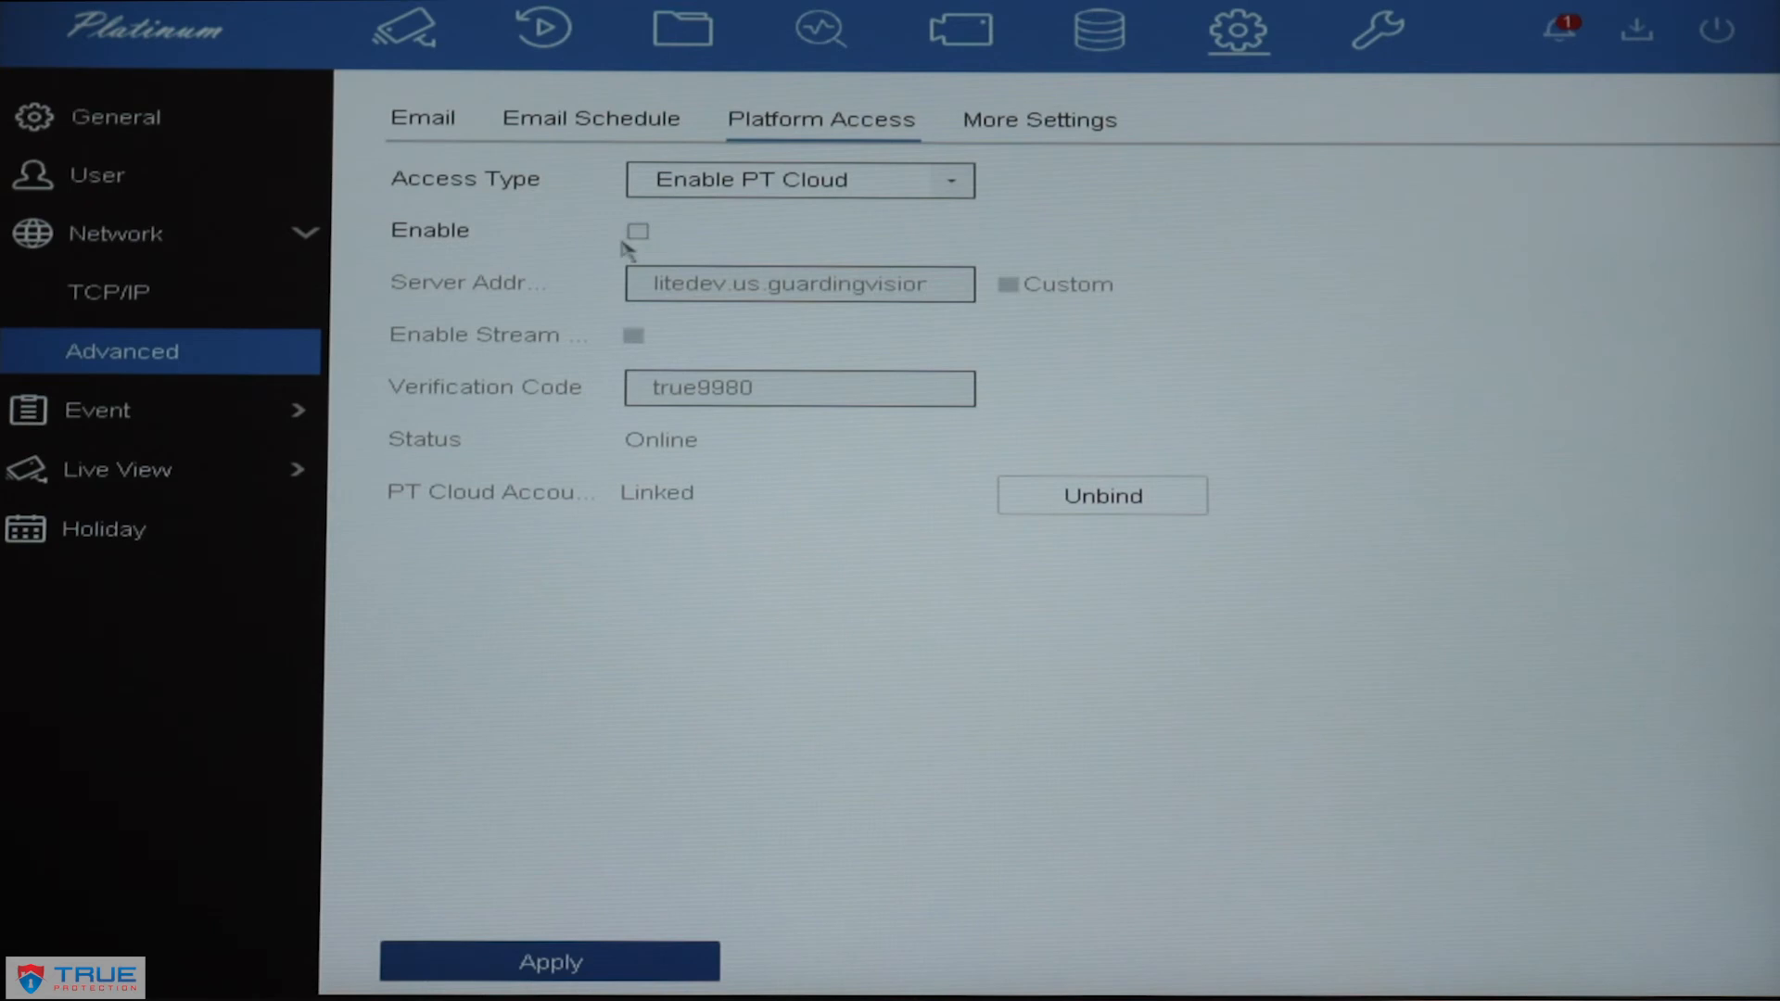
Step: Re-check PT Cloud Enable and accept the Service Terms with OK
left_click(638, 232)
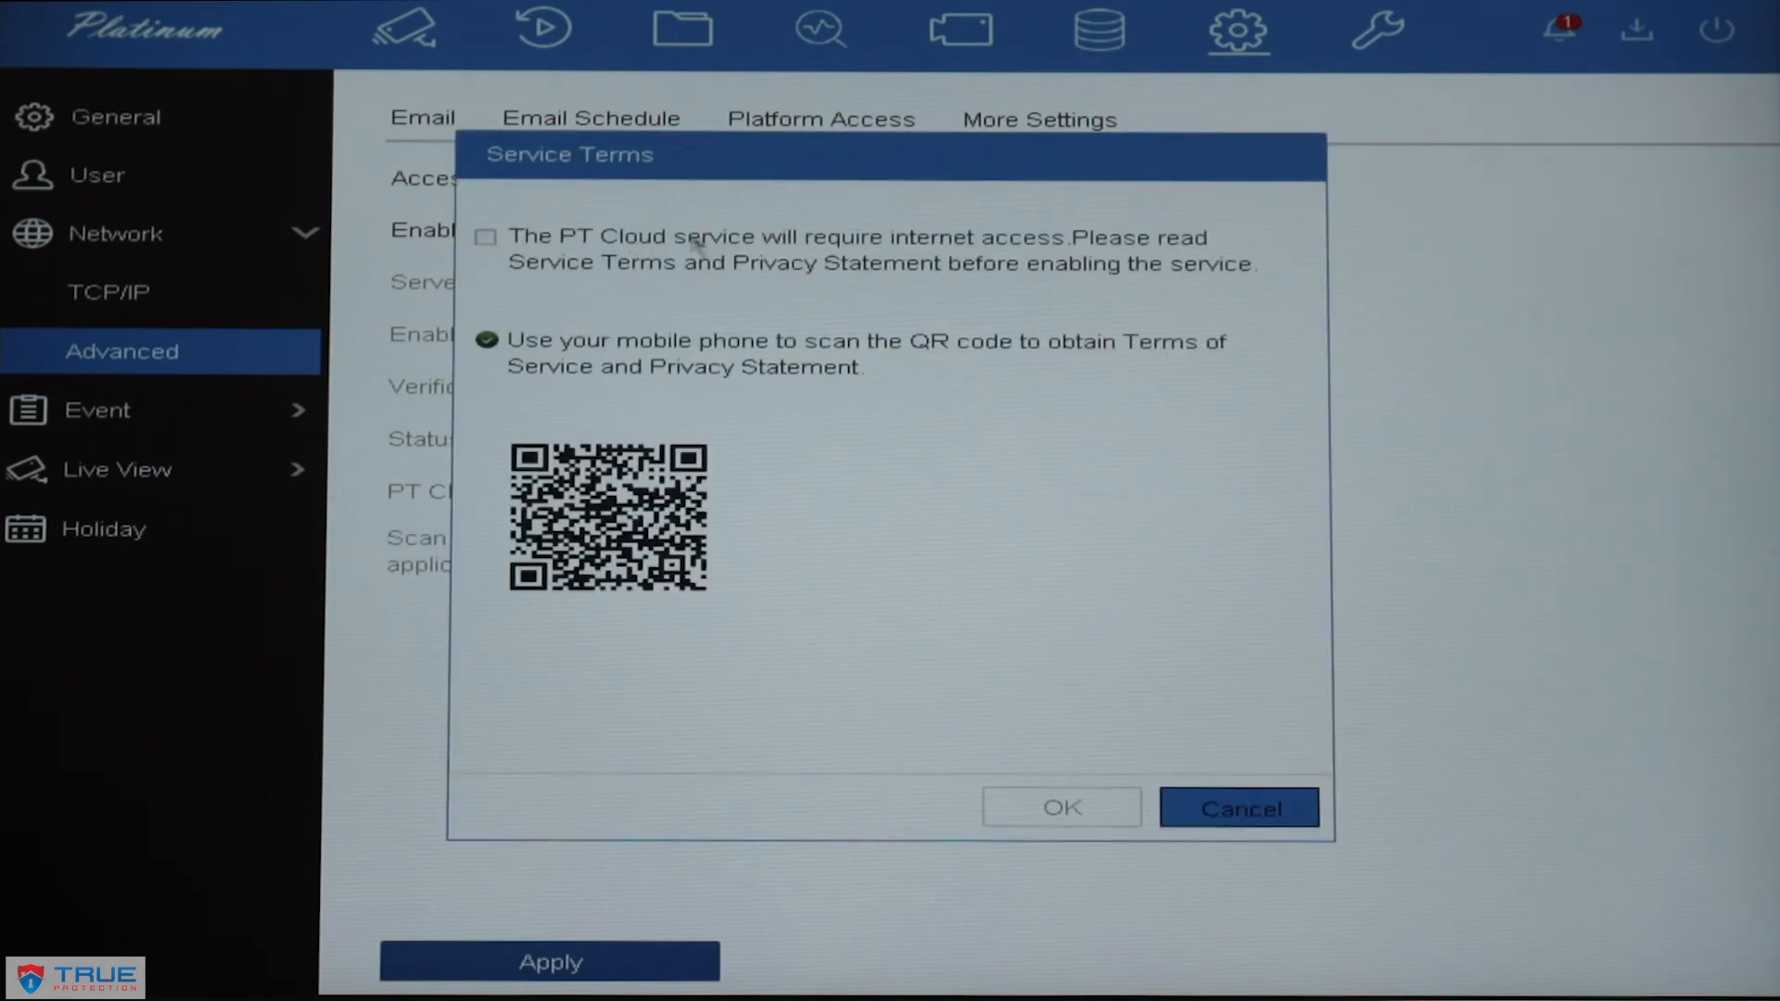
mouse_move(1169, 273)
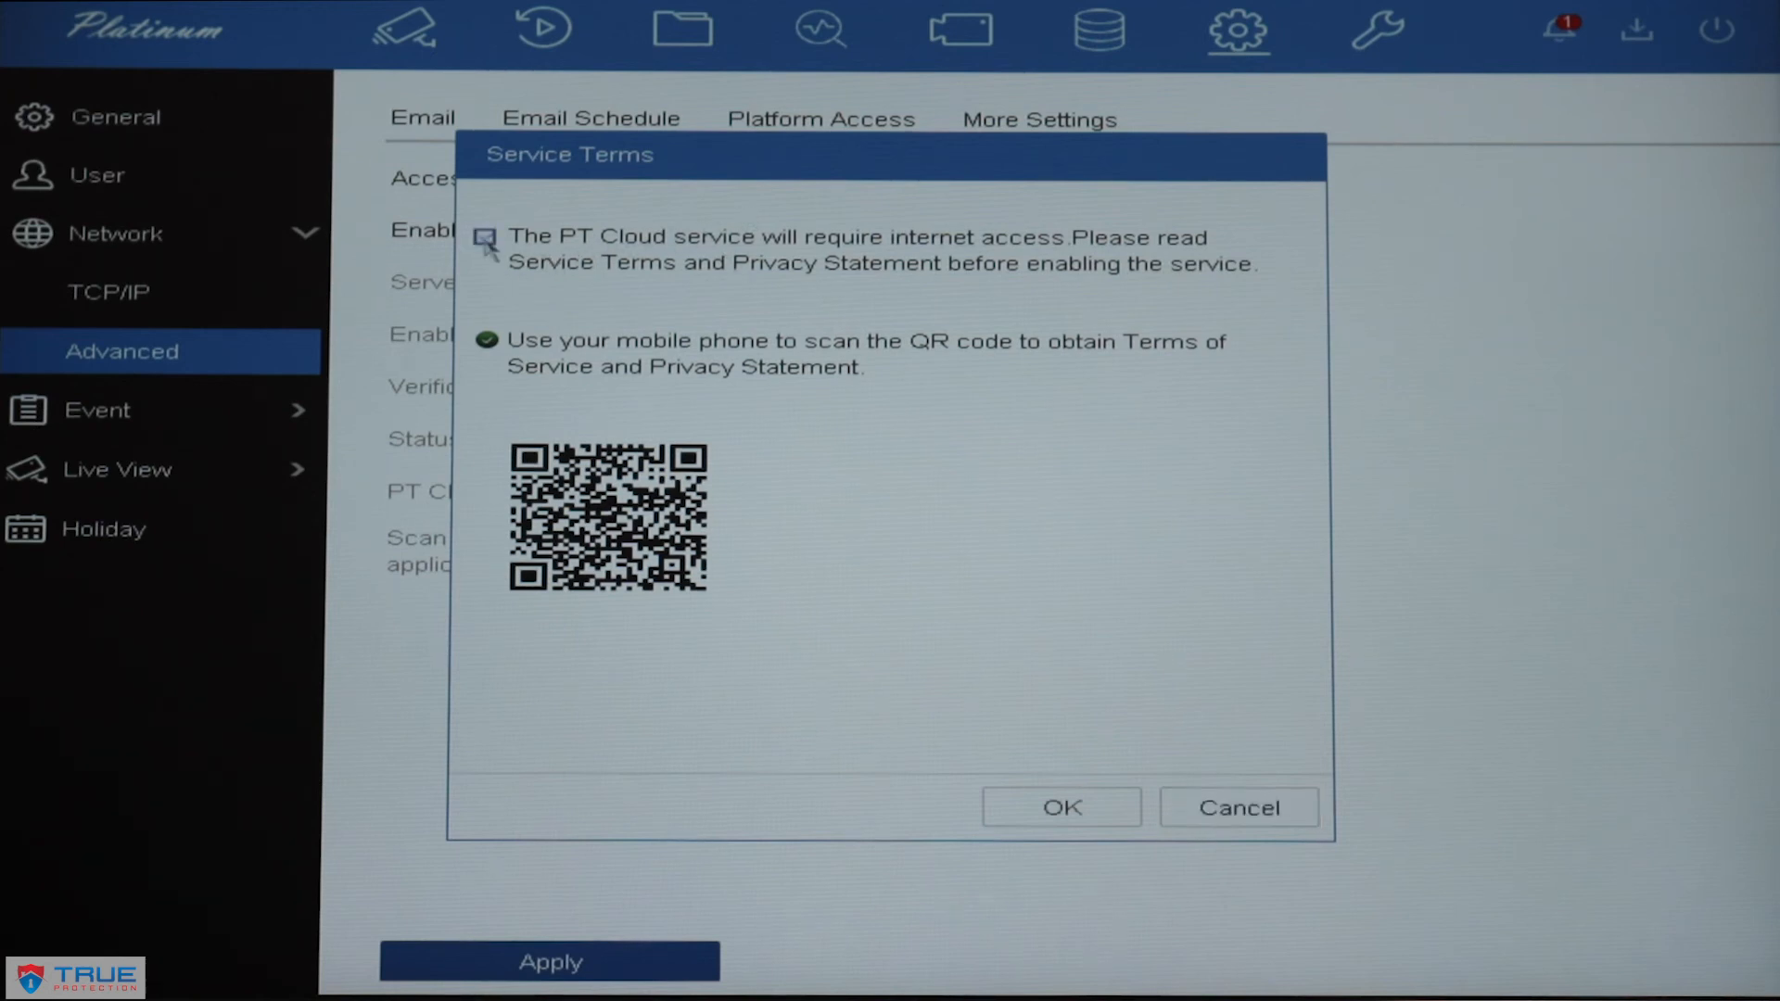
left_click(1059, 807)
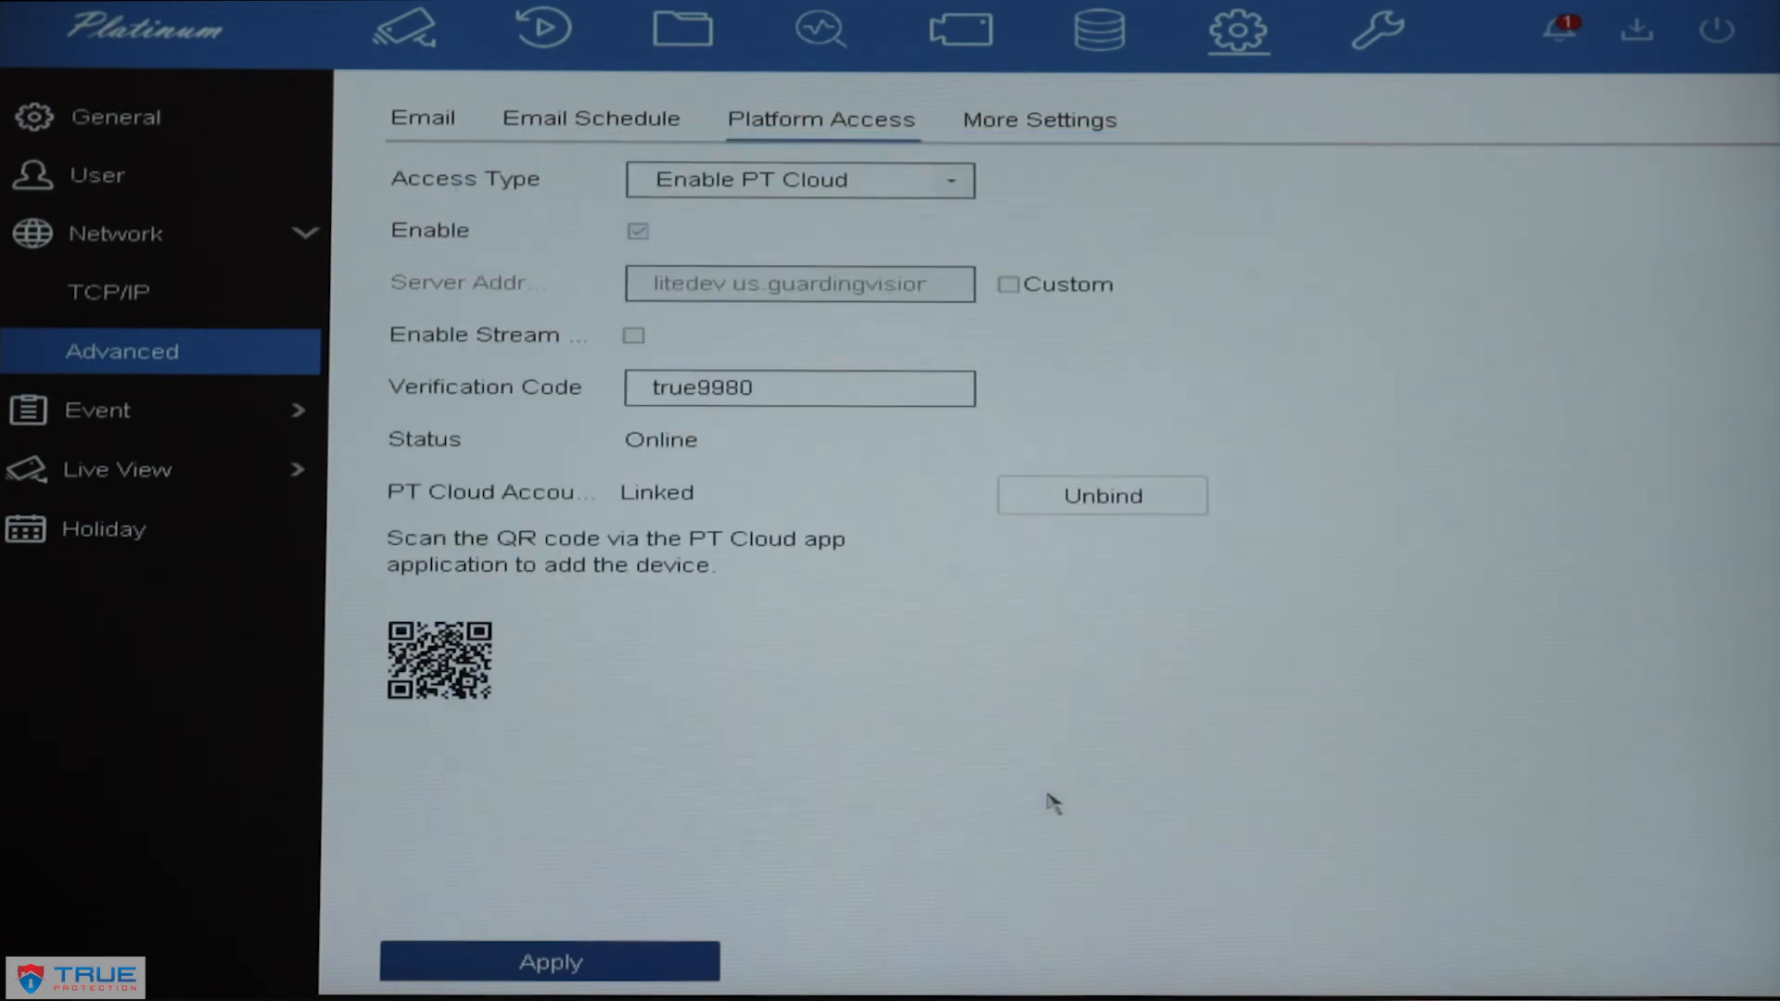
mouse_move(642, 526)
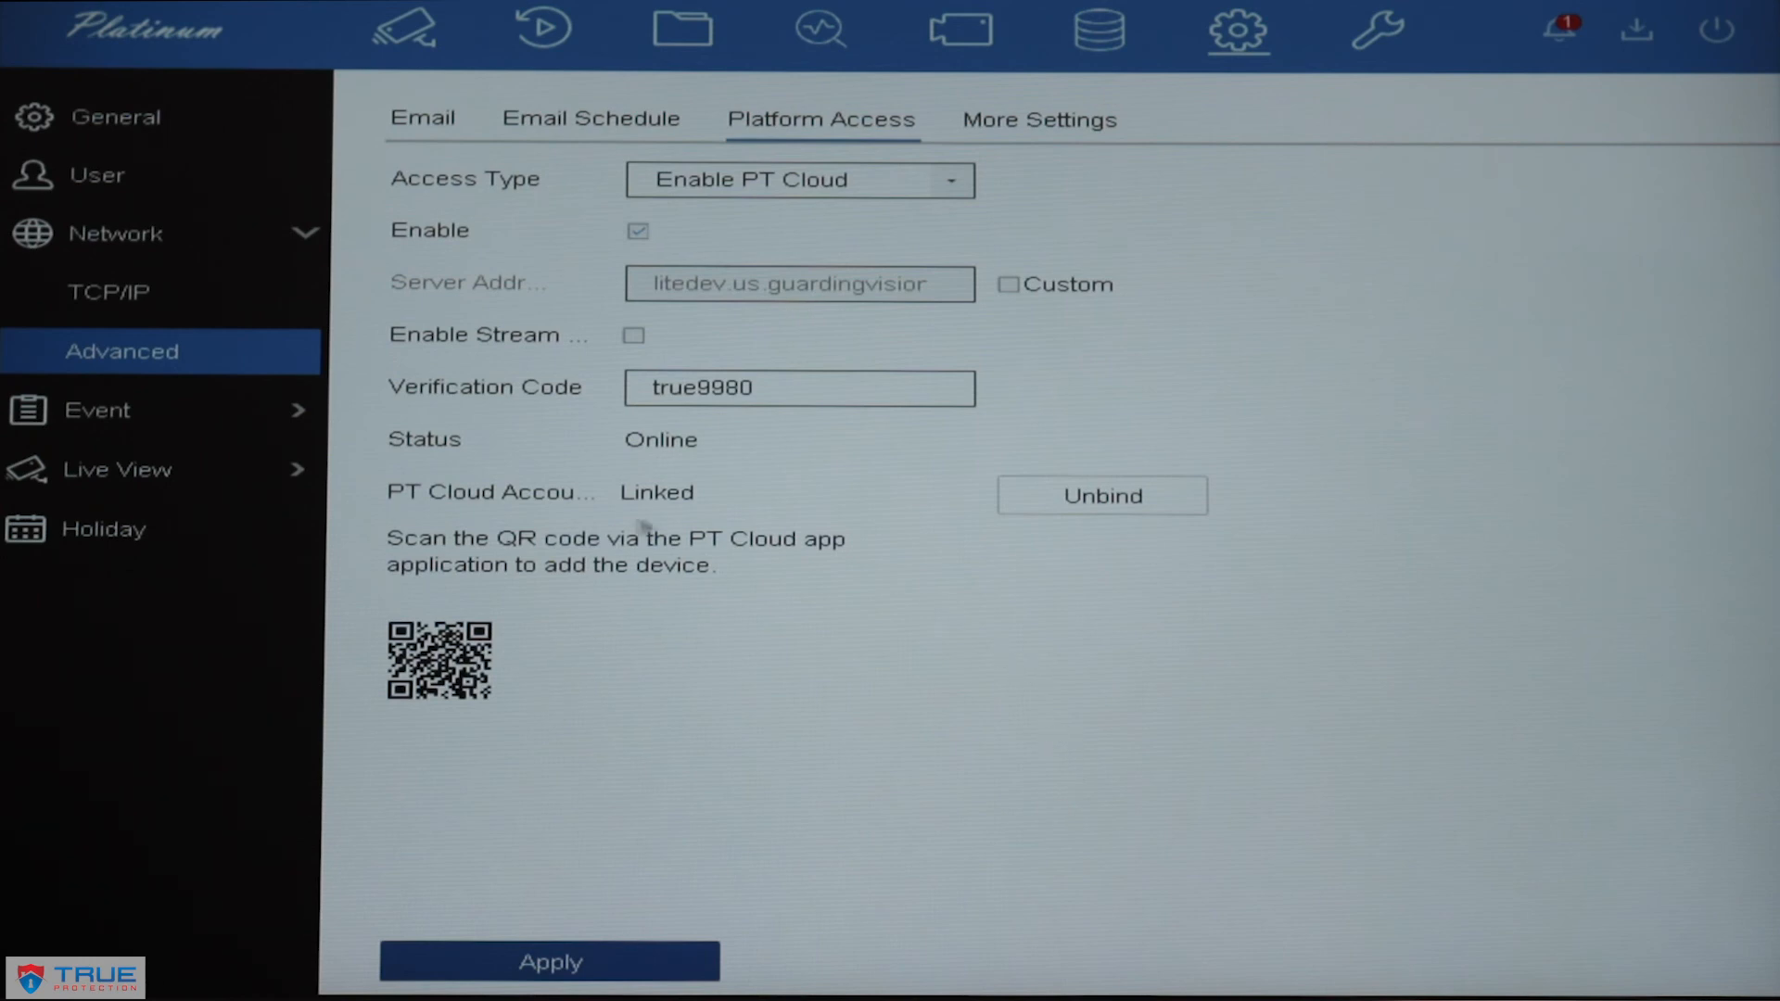
Step: Apply the enabled PT Cloud access so the status shows Online
left_click(550, 962)
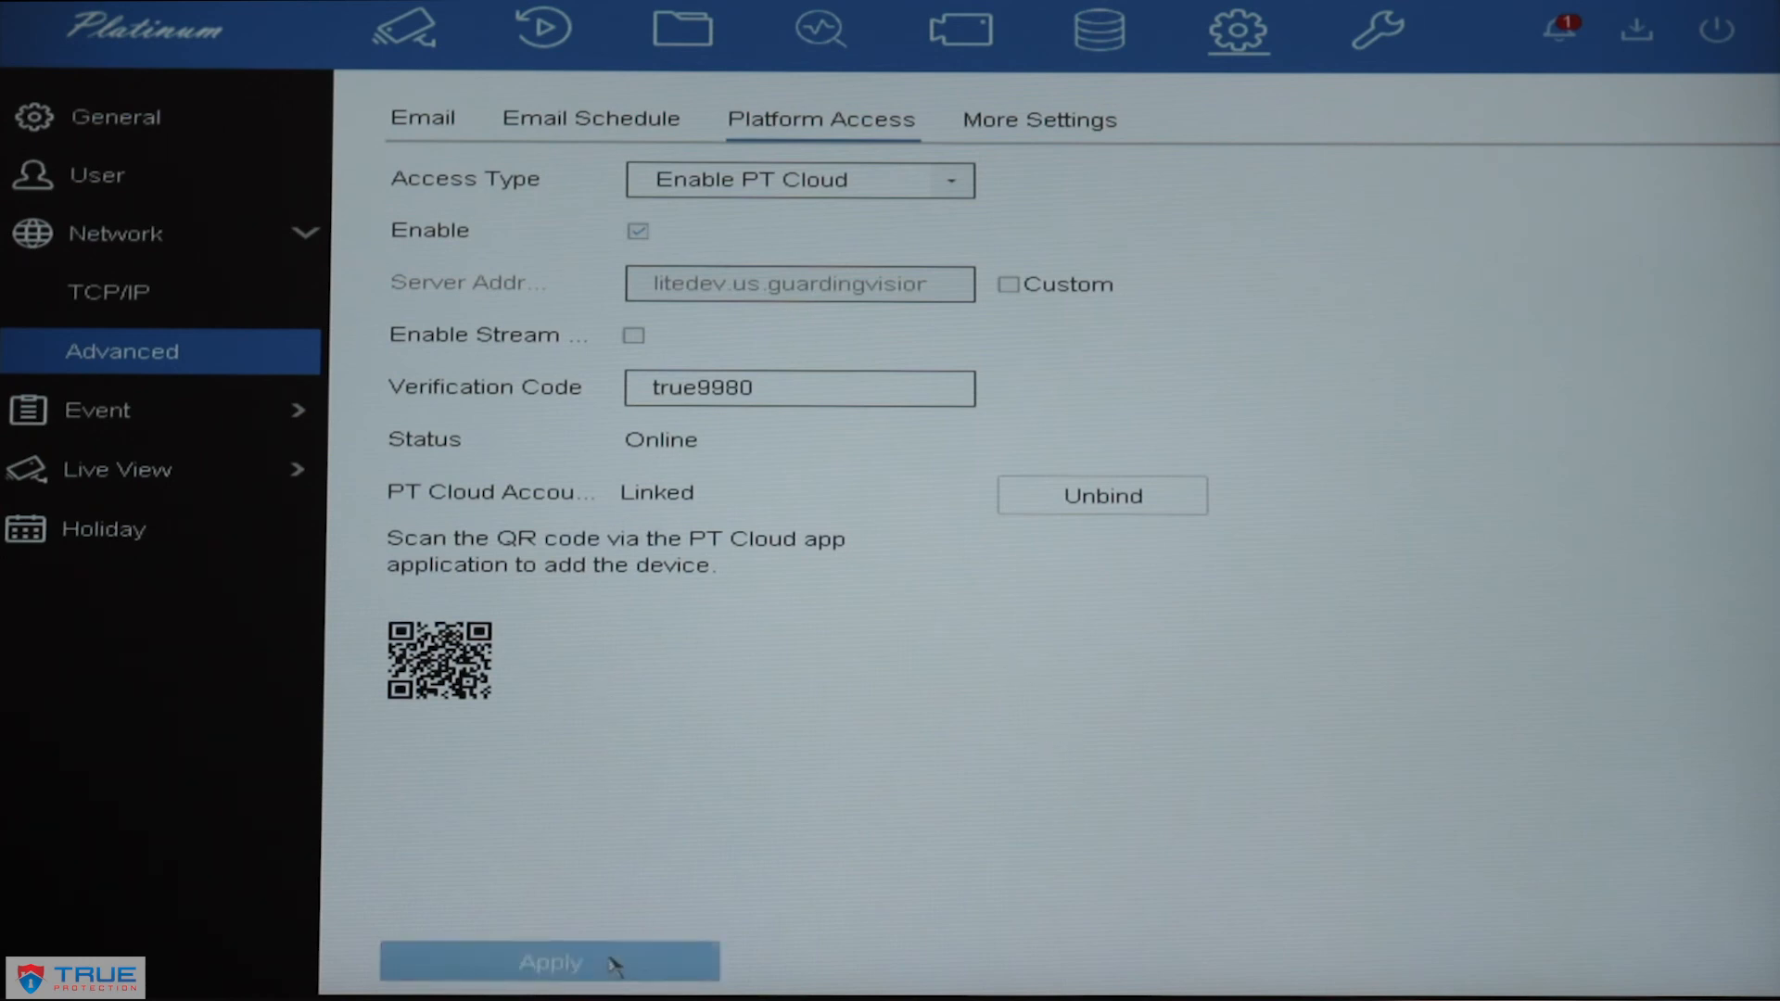
mouse_move(760, 692)
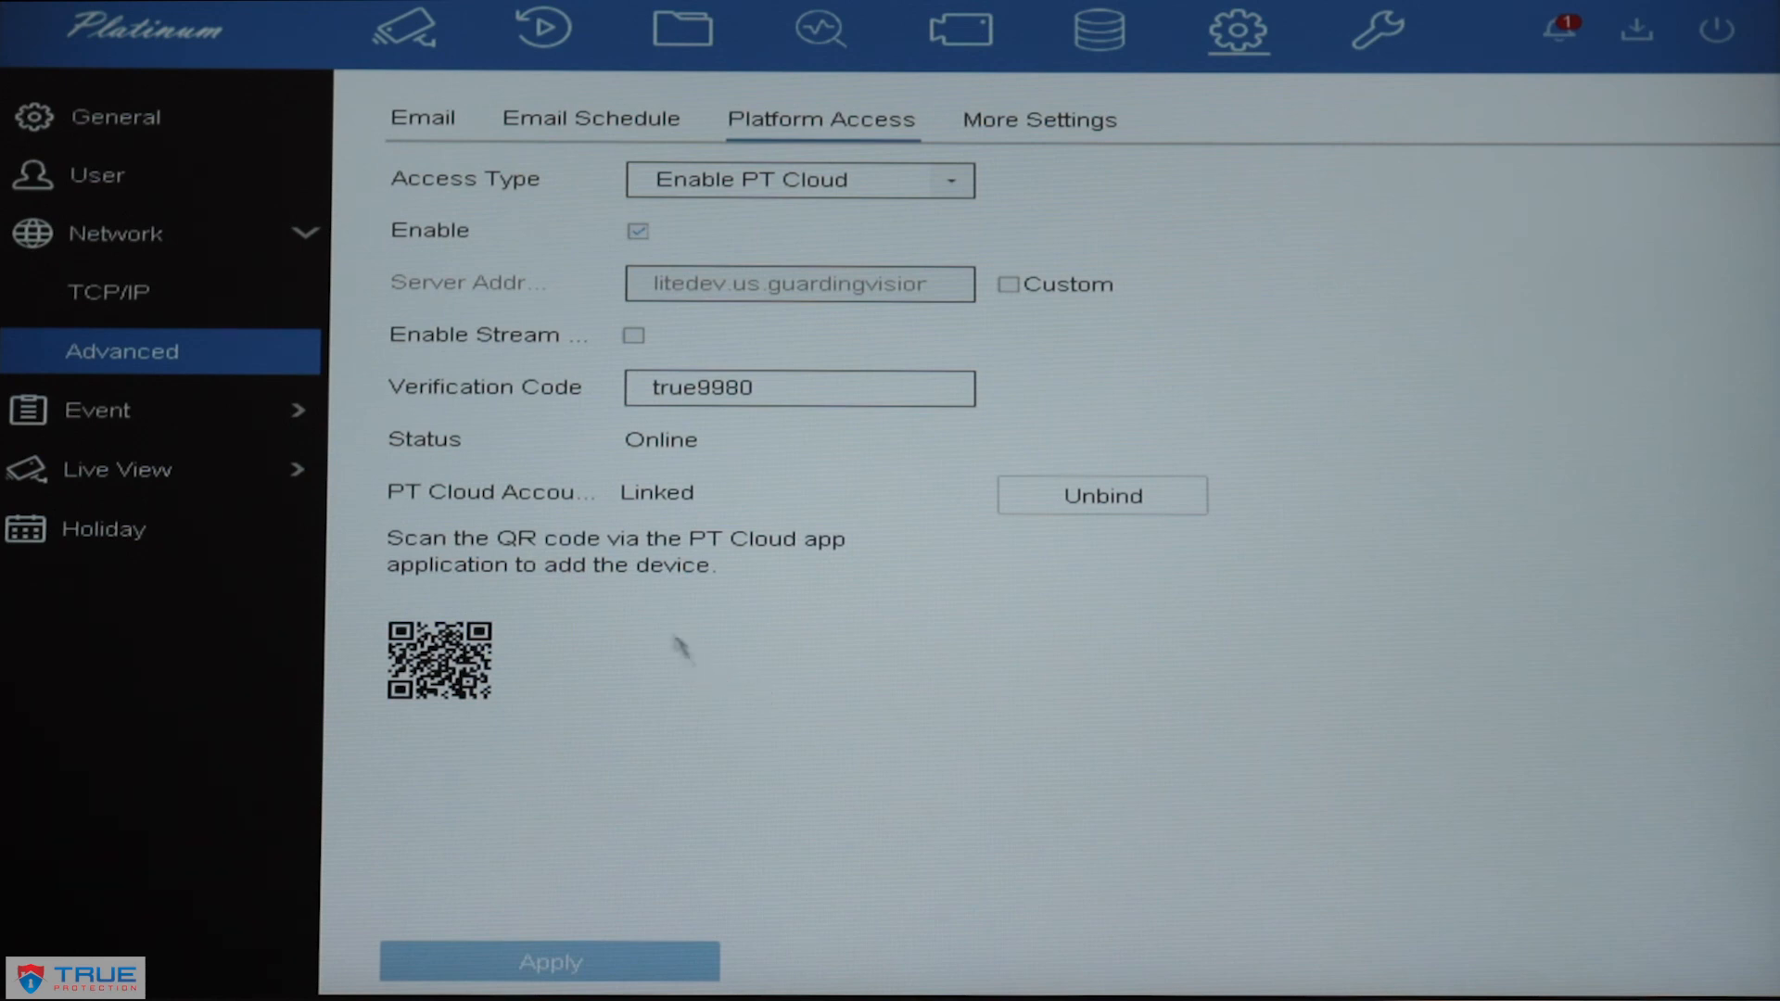
mouse_move(507, 747)
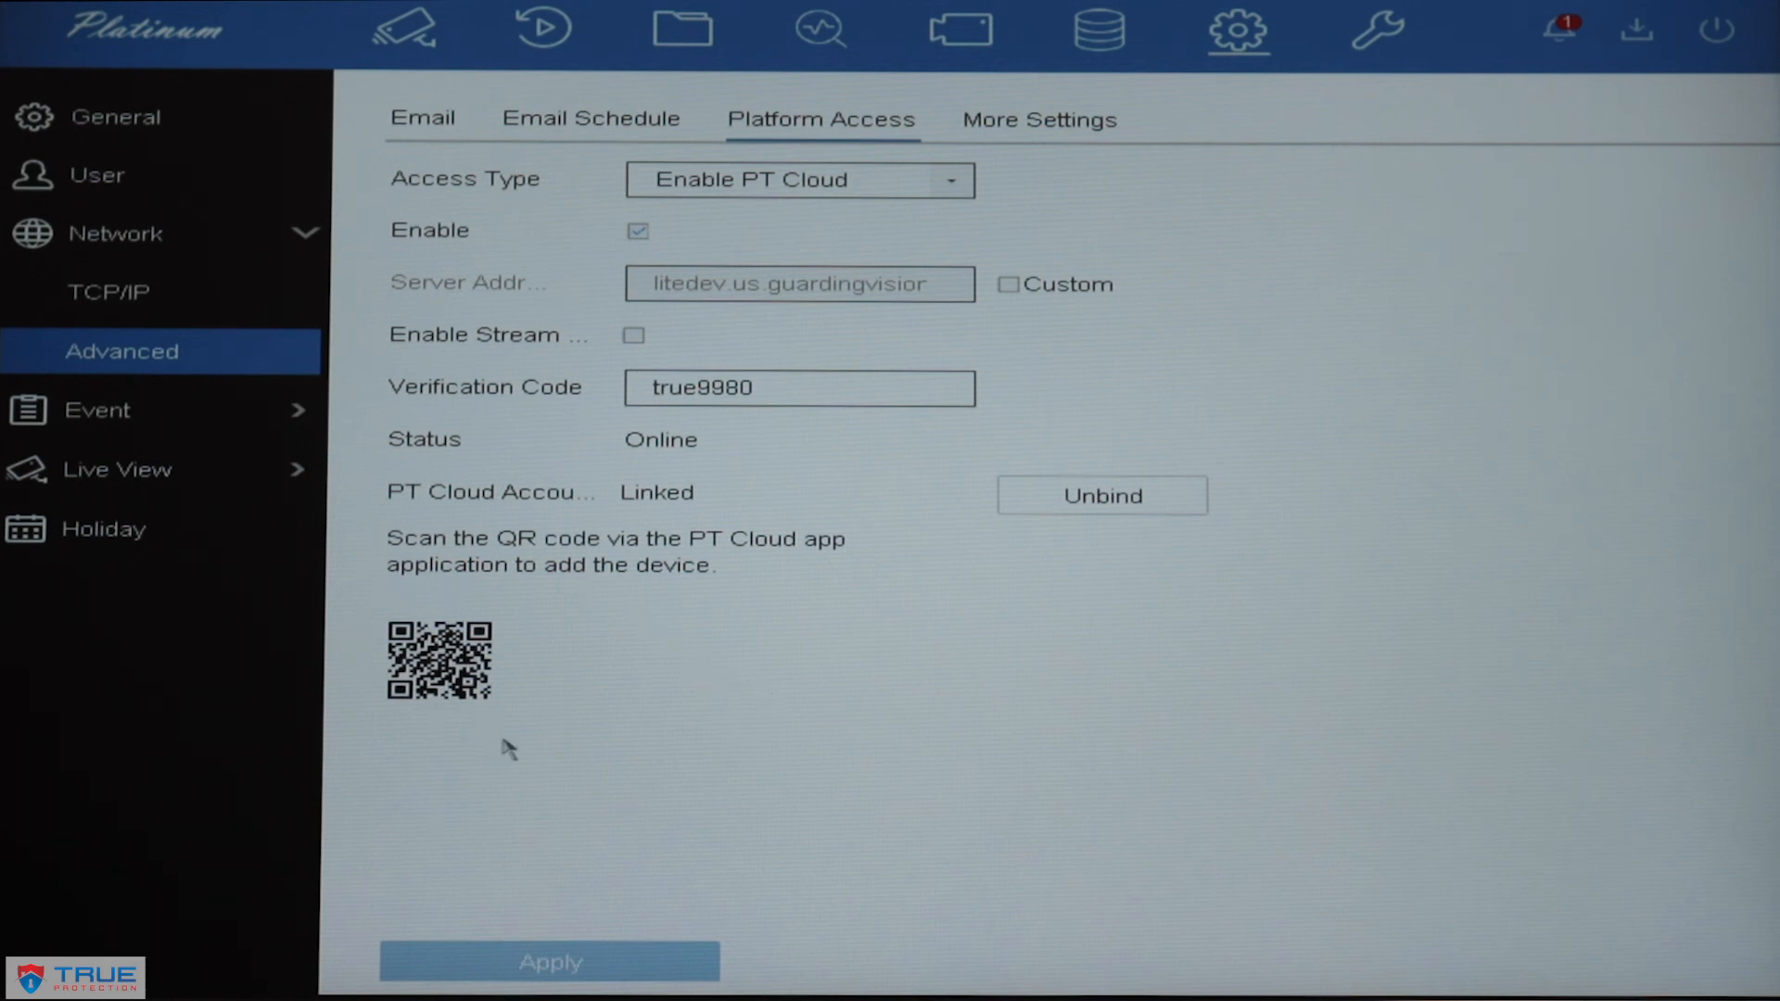
mouse_move(534, 705)
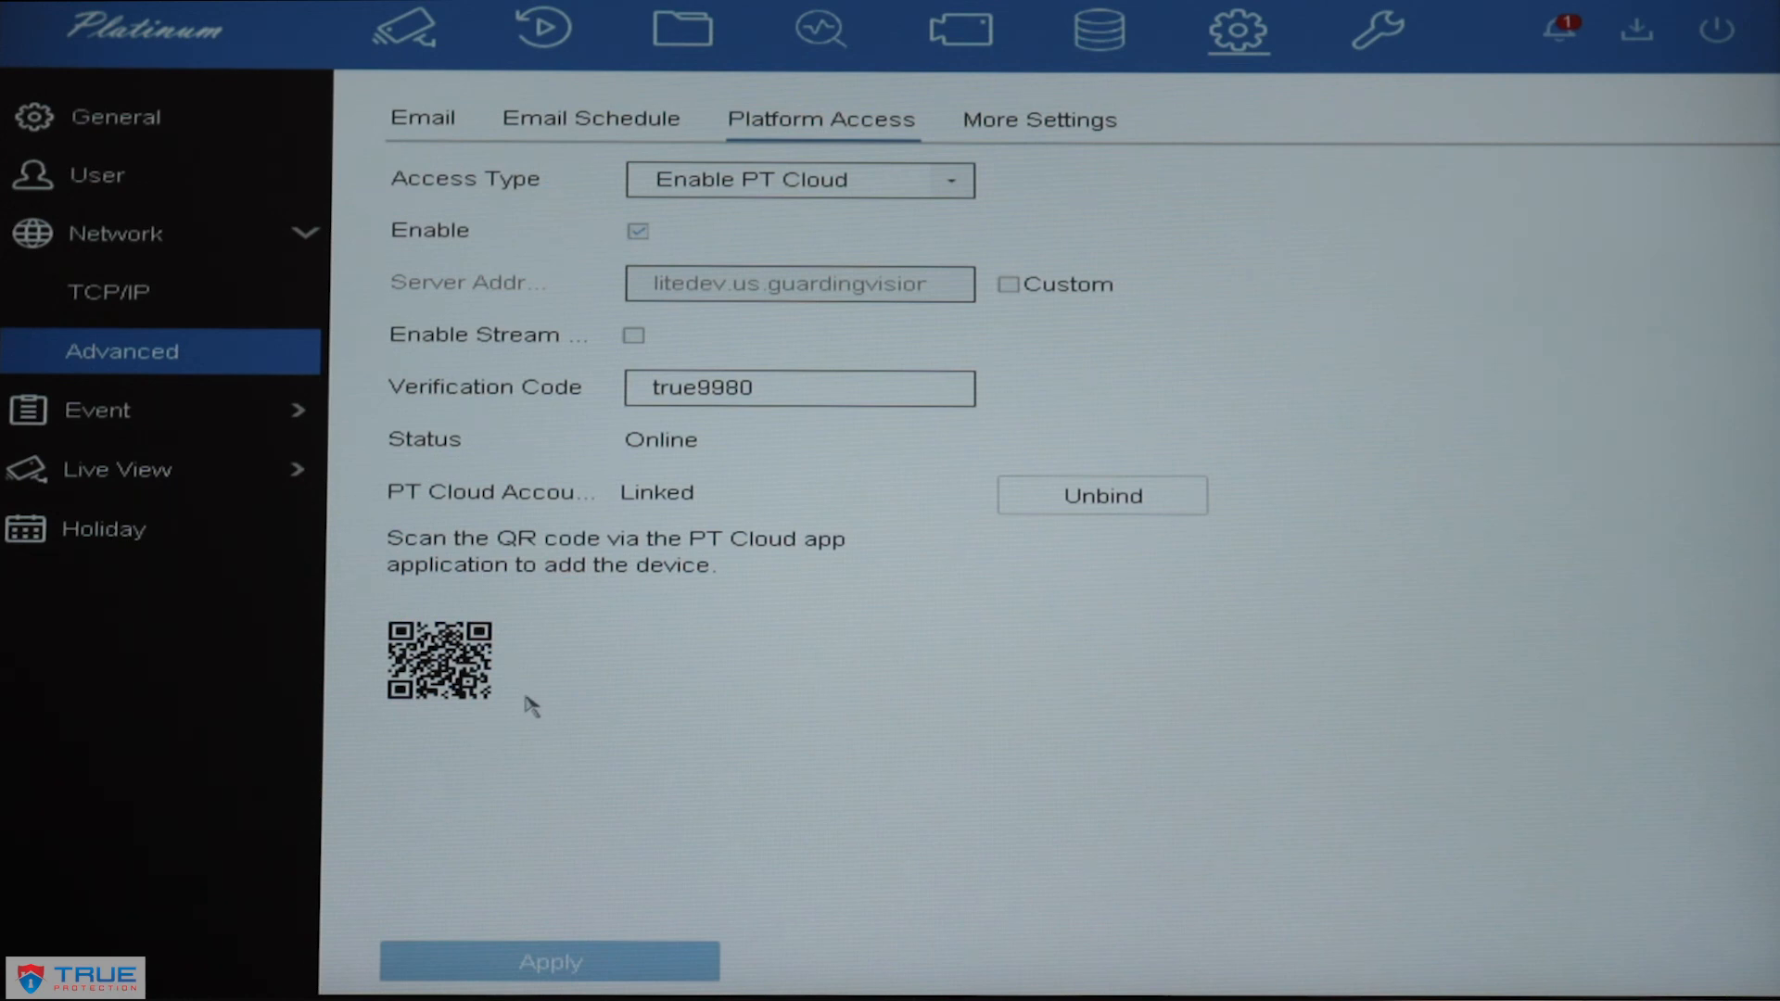